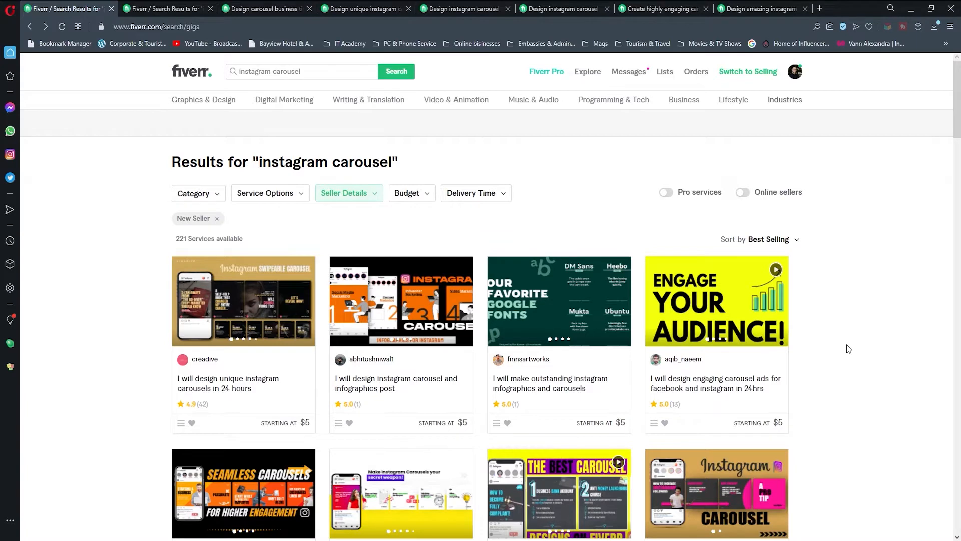
{"action": "mouse_move", "coordinate": [789, 145]}
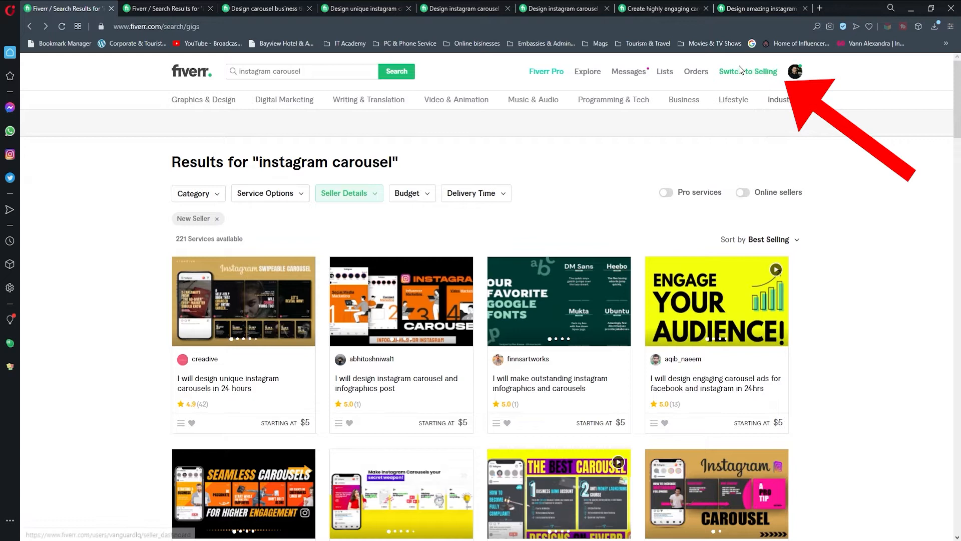
{"action": "mouse_move", "coordinate": [747, 71]}
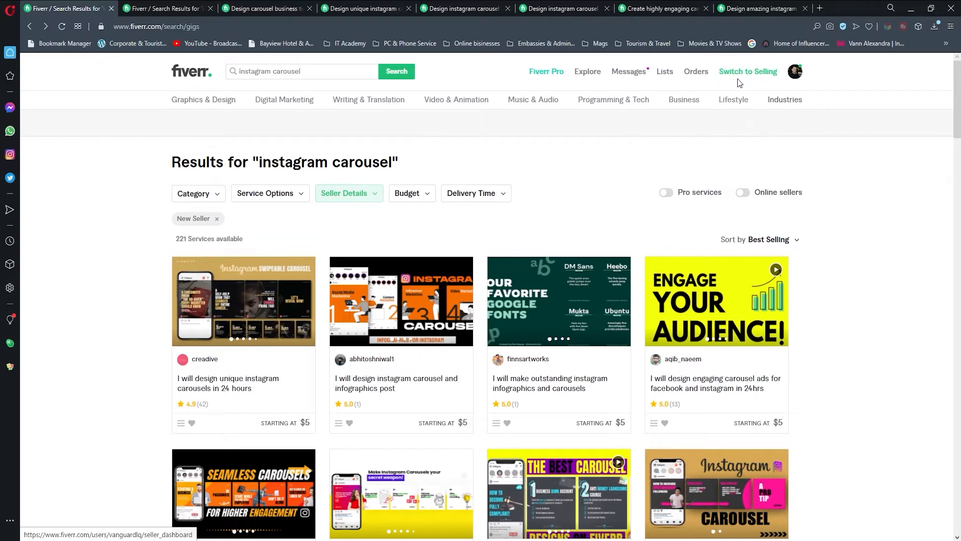
{"action": "mouse_move", "coordinate": [747, 71]}
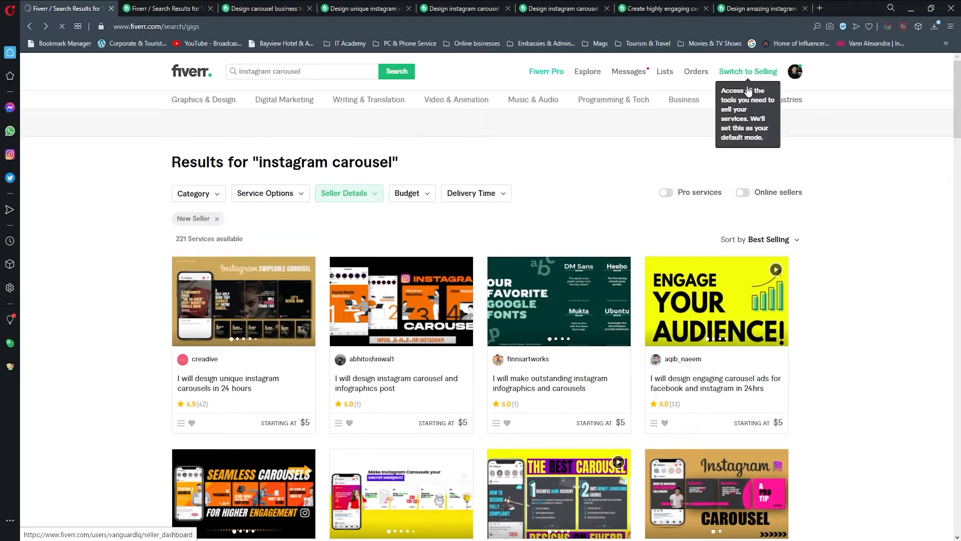
- Switch the account to selling, go to the Gigs list and start a new gig
{"action": "left_click", "coordinate": [747, 71]}
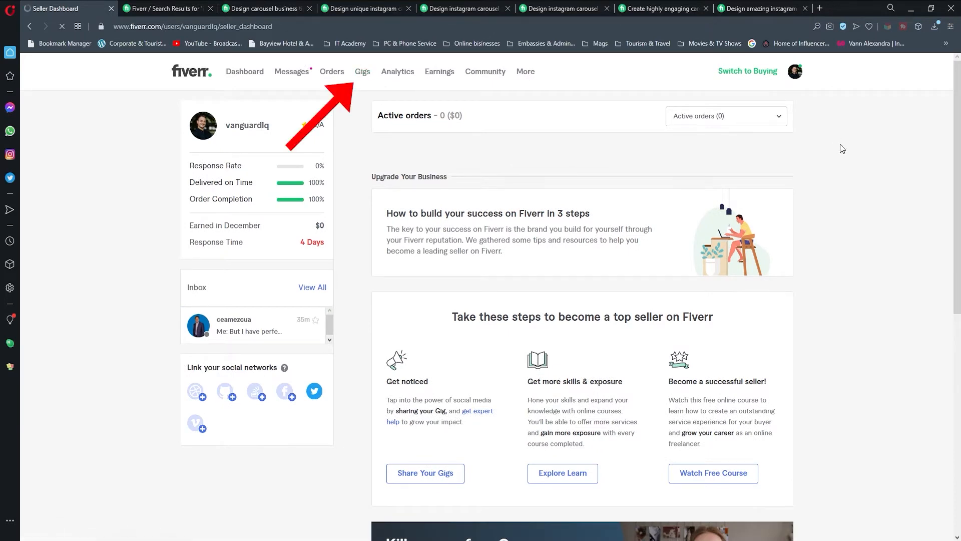
{"action": "left_click", "coordinate": [362, 72]}
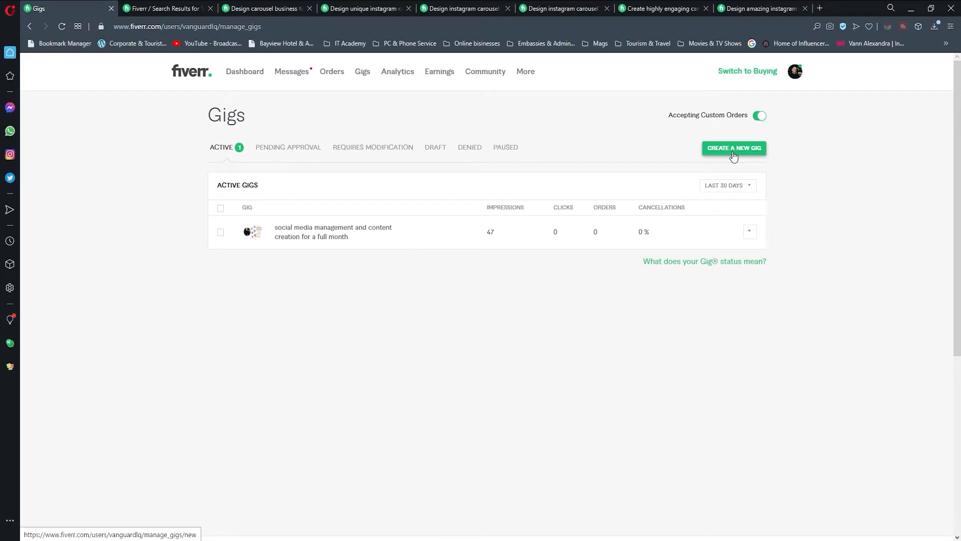
{"action": "left_click", "coordinate": [733, 149]}
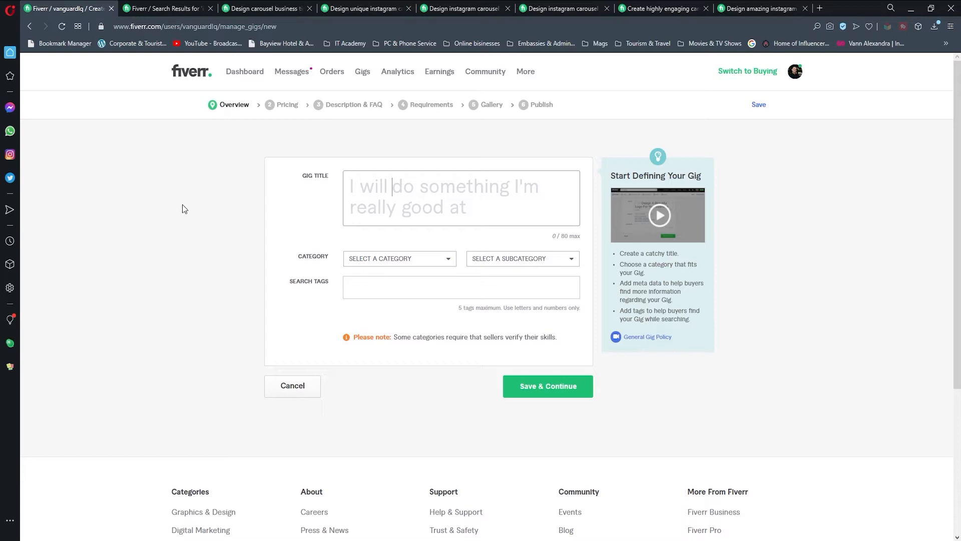
- Title the gig 'create amazing carousel pics for Instagram' and categorize it Digital Marketing > Social Media Marketing
{"action": "type", "text": "create amazing ca"}
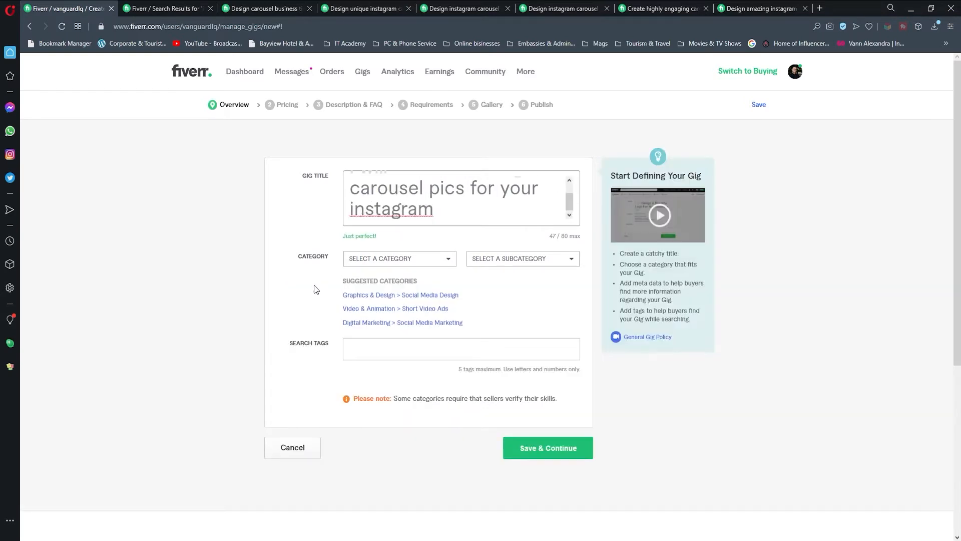
{"action": "mouse_move", "coordinate": [379, 309]}
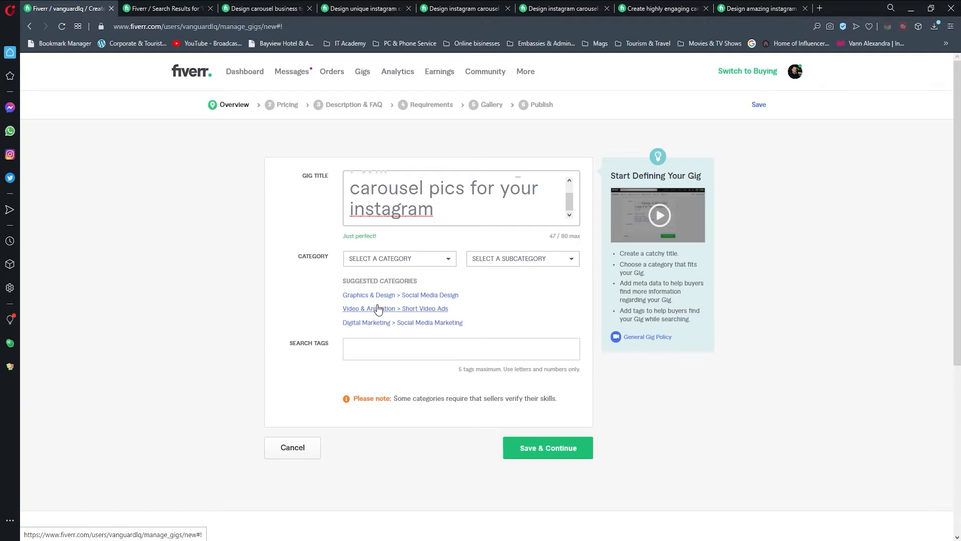
{"action": "left_click", "coordinate": [399, 258]}
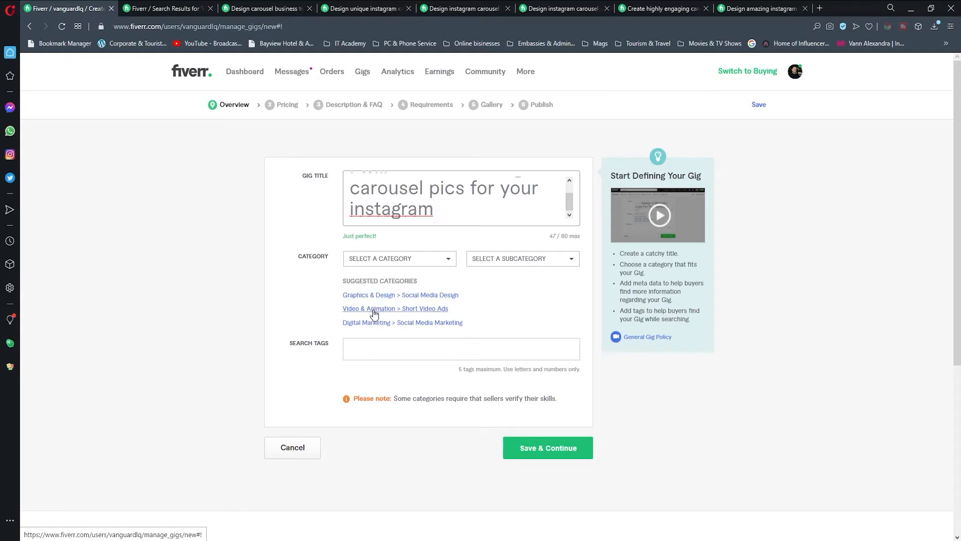
{"action": "mouse_move", "coordinate": [312, 291]}
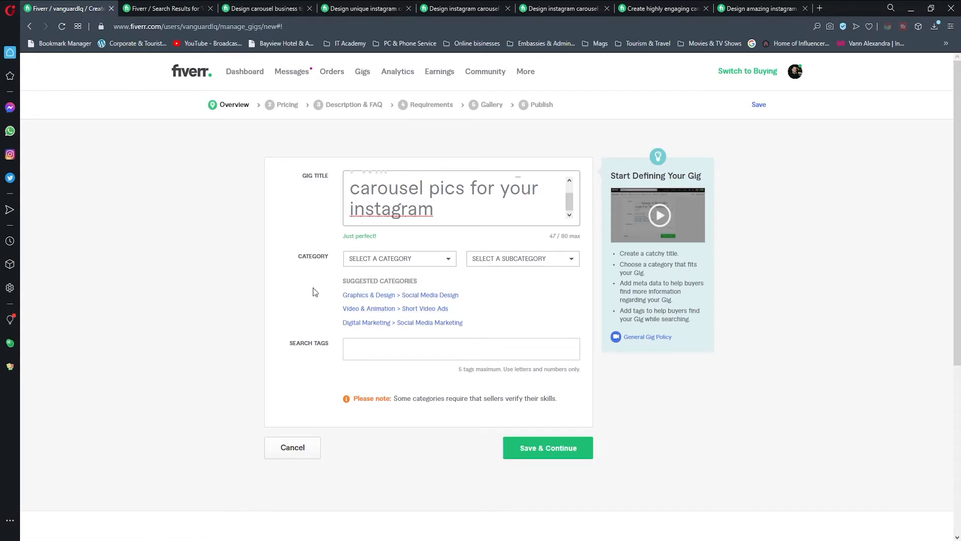
{"action": "mouse_move", "coordinate": [349, 300]}
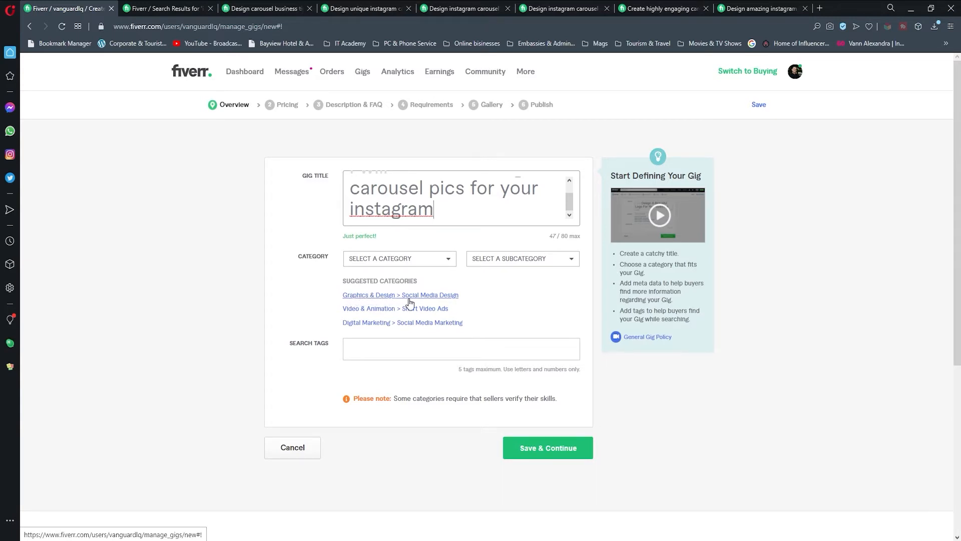
{"action": "mouse_move", "coordinate": [437, 304]}
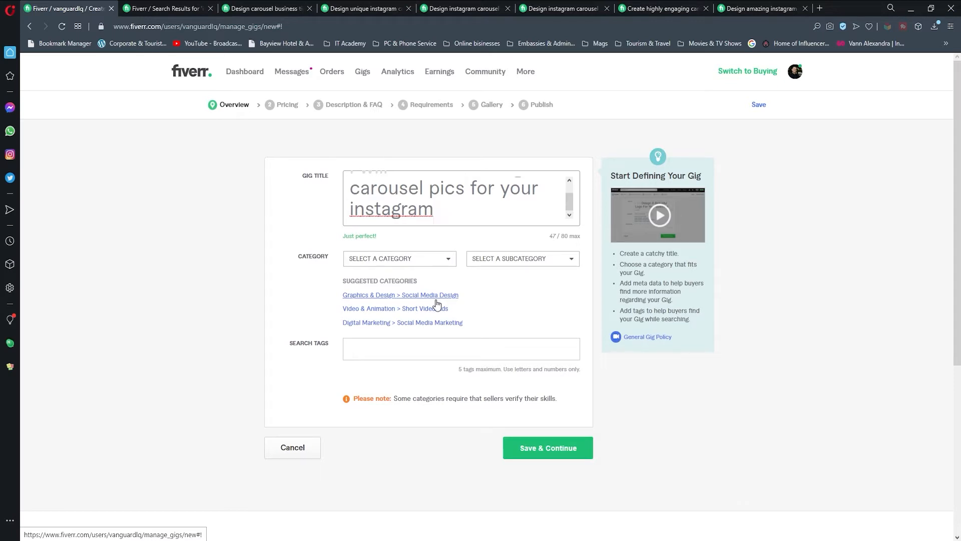
{"action": "left_click", "coordinate": [434, 209]}
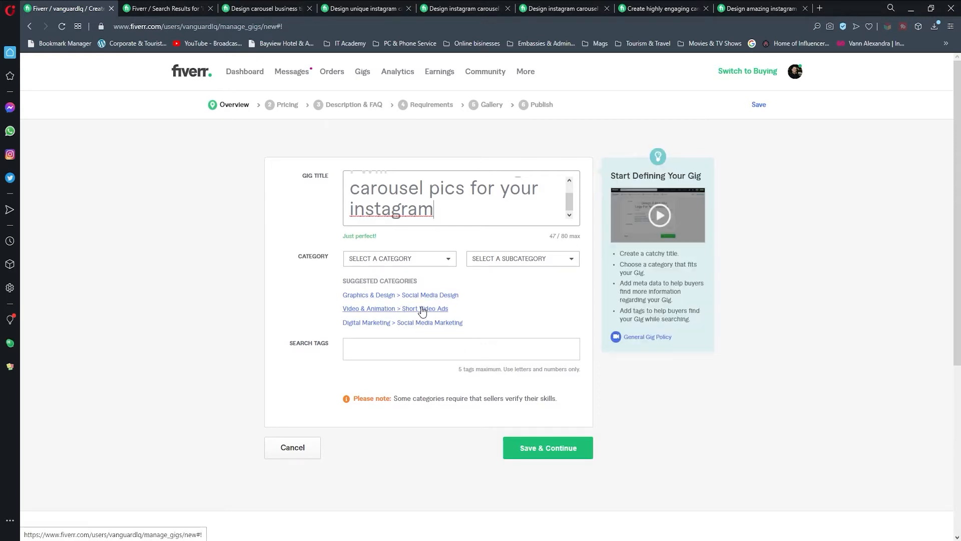
{"action": "mouse_move", "coordinate": [439, 326]}
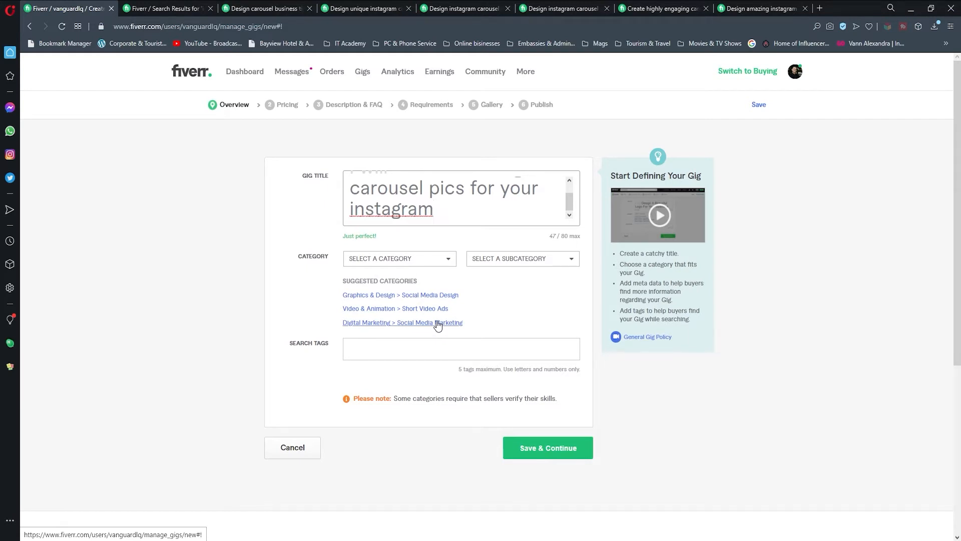
{"action": "left_click", "coordinate": [403, 322]}
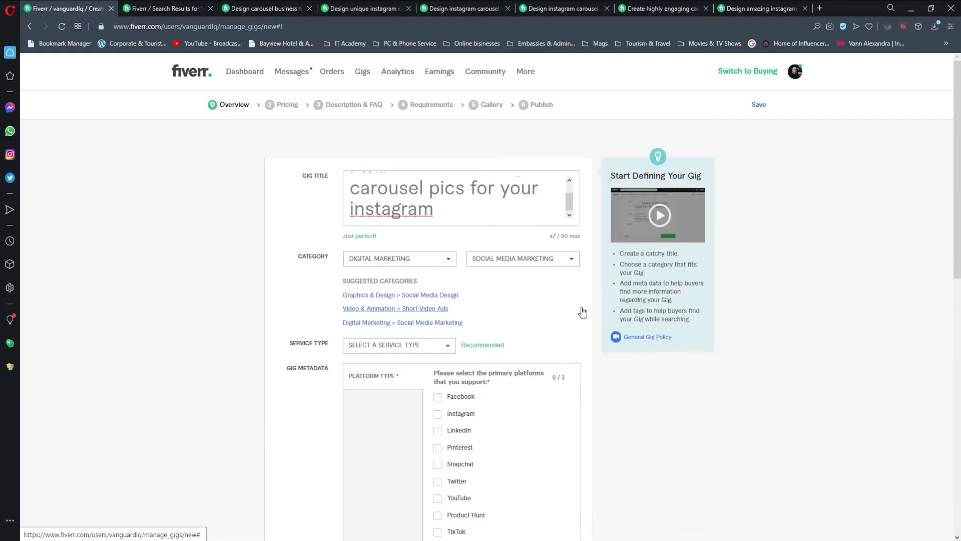
- Recategorize the gig as Graphics & Design > Social Media Design
{"action": "scroll", "scroll_direction": "down", "scroll_amount": 3}
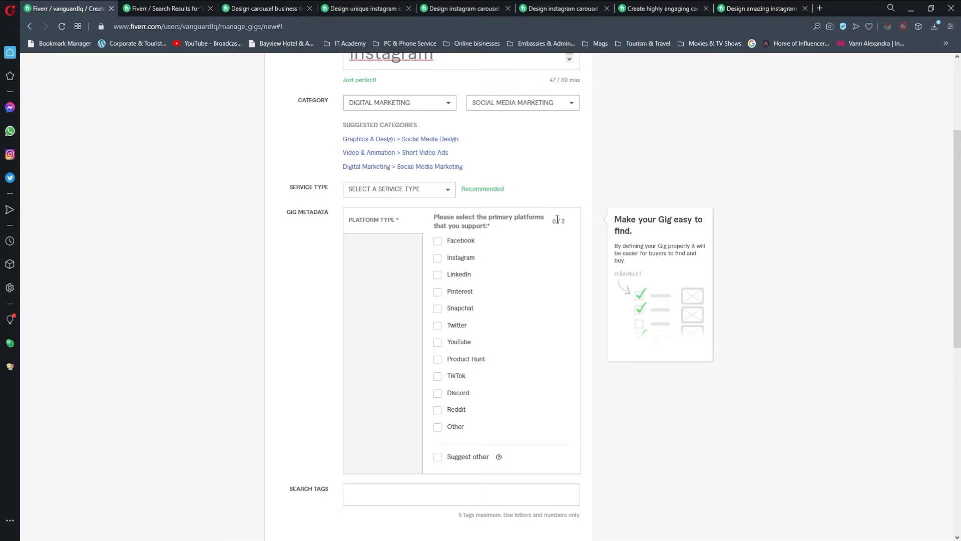
{"action": "mouse_move", "coordinate": [521, 239]}
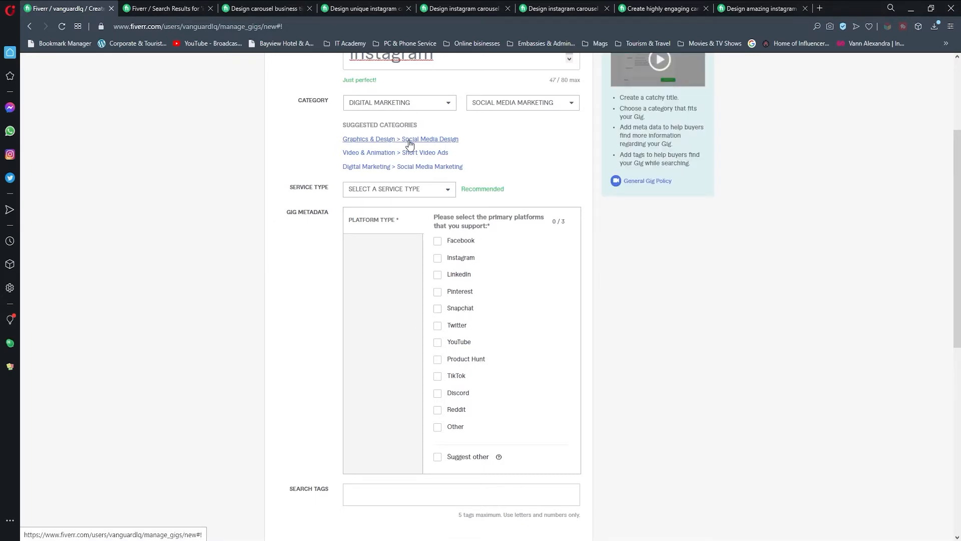
{"action": "left_click", "coordinate": [400, 138]}
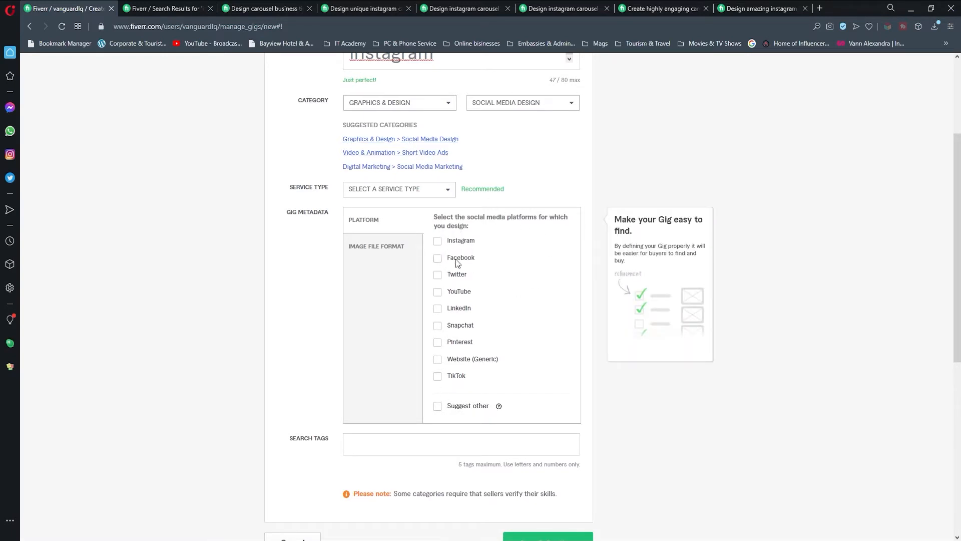
- Check all social platforms and offer JPG, PNG and PDF as image file formats
{"action": "left_click", "coordinate": [437, 257]}
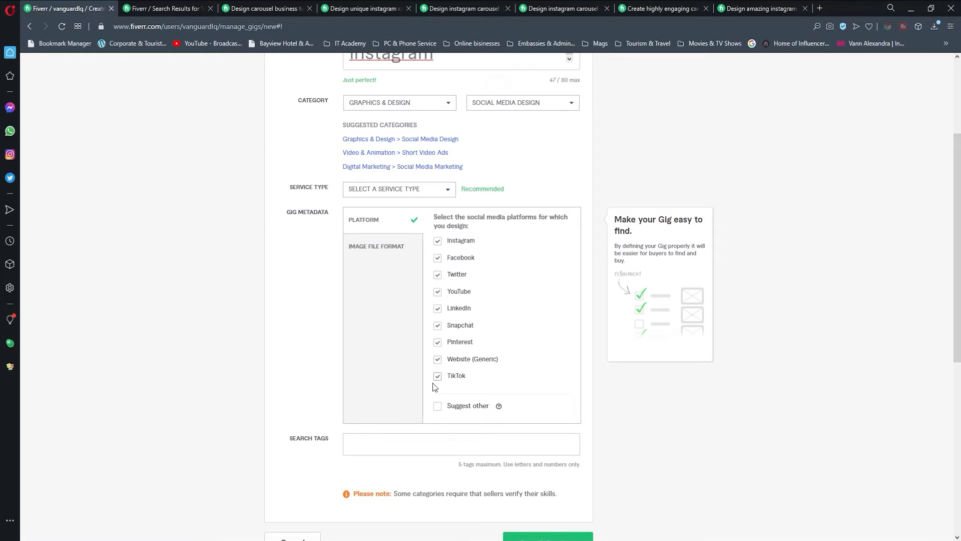
{"action": "left_click", "coordinate": [376, 246]}
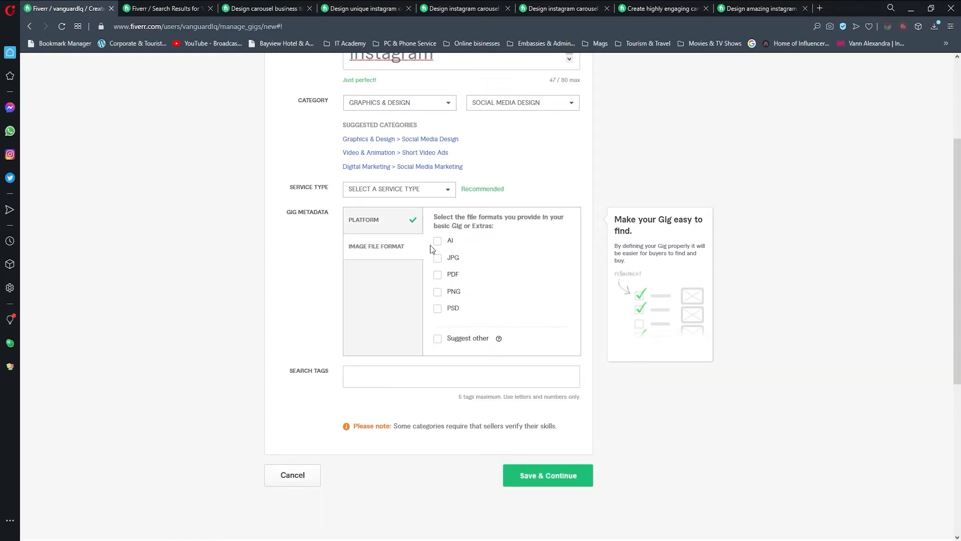
{"action": "left_click", "coordinate": [438, 257]}
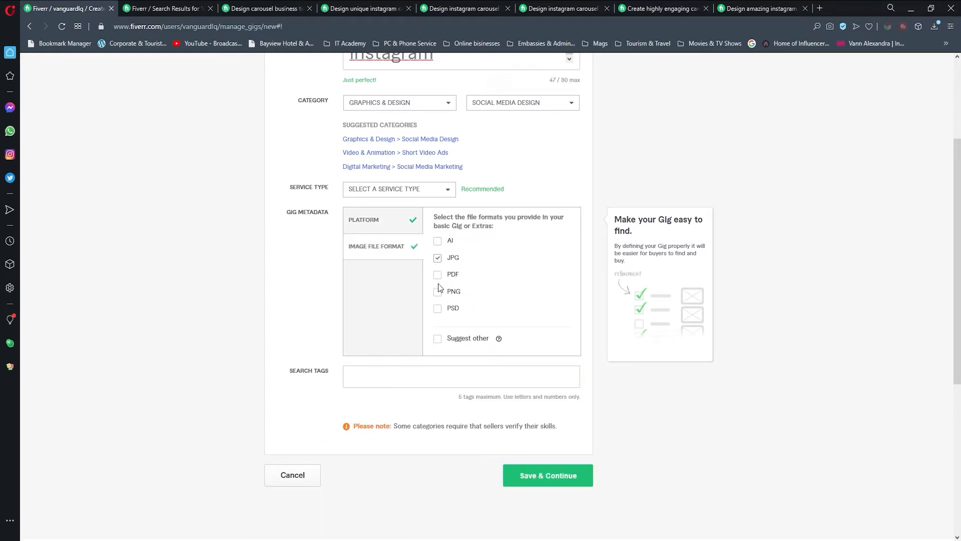
{"action": "left_click", "coordinate": [438, 292]}
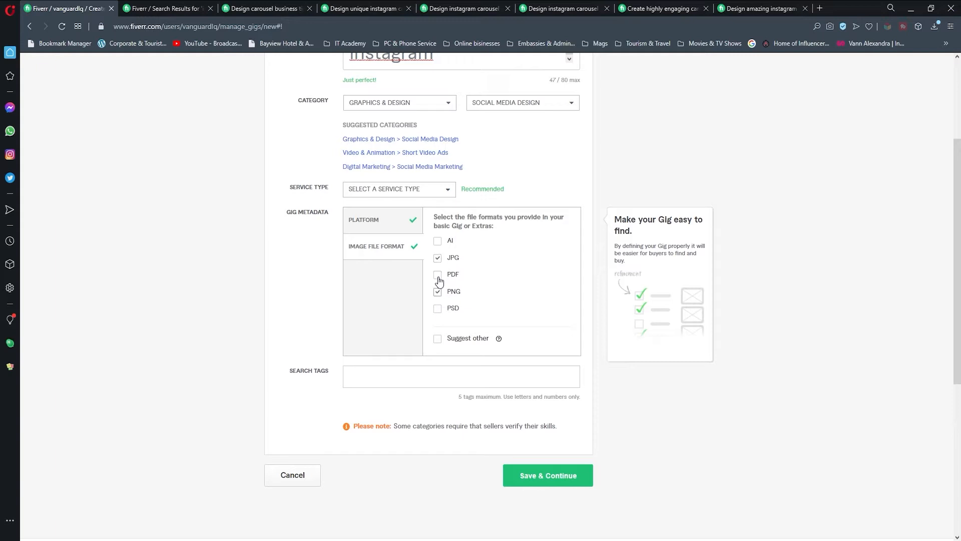
{"action": "left_click", "coordinate": [437, 275]}
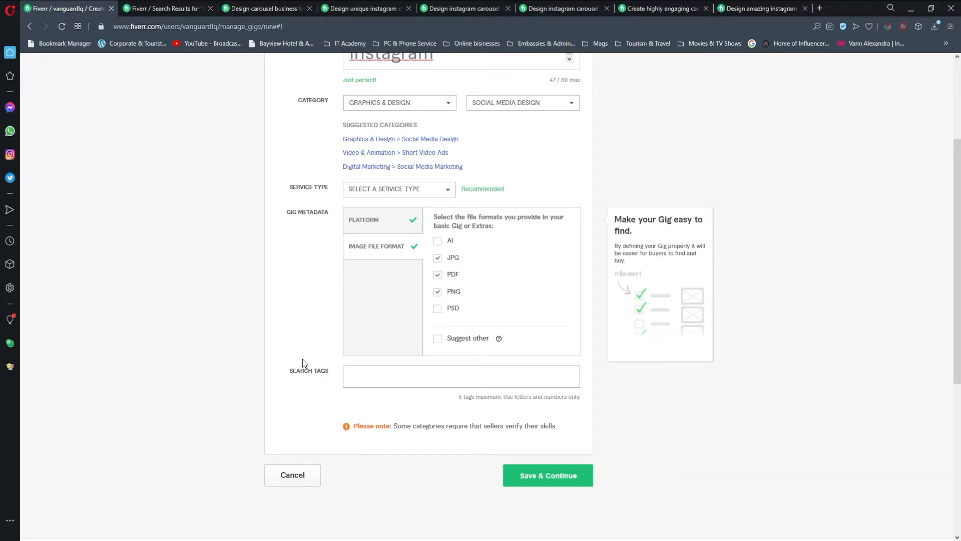
- Add tags instagram marketing, social media manager, graphics design, facebook photo, photoshop work, then save the overview
{"action": "left_click", "coordinate": [460, 376]}
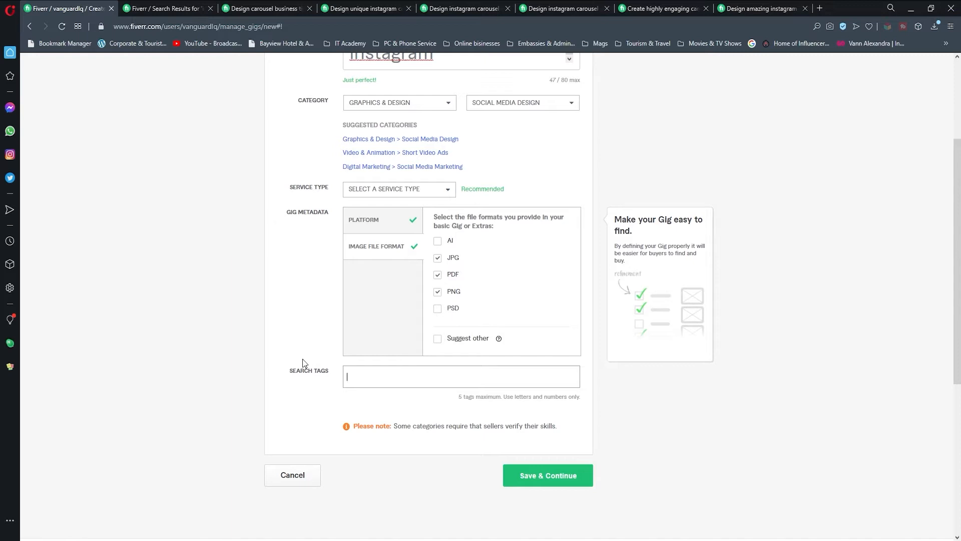
{"action": "type", "text": "instag"}
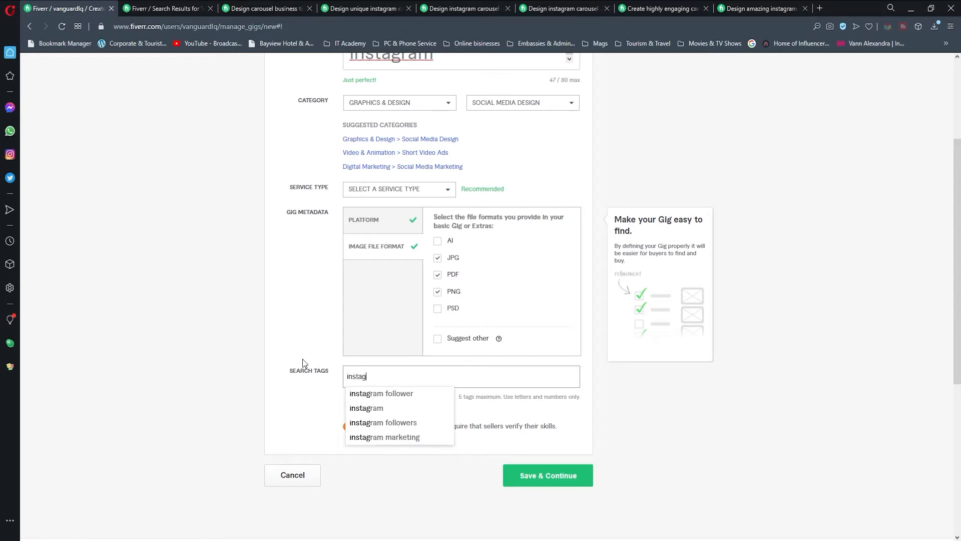
{"action": "left_click", "coordinate": [384, 437]}
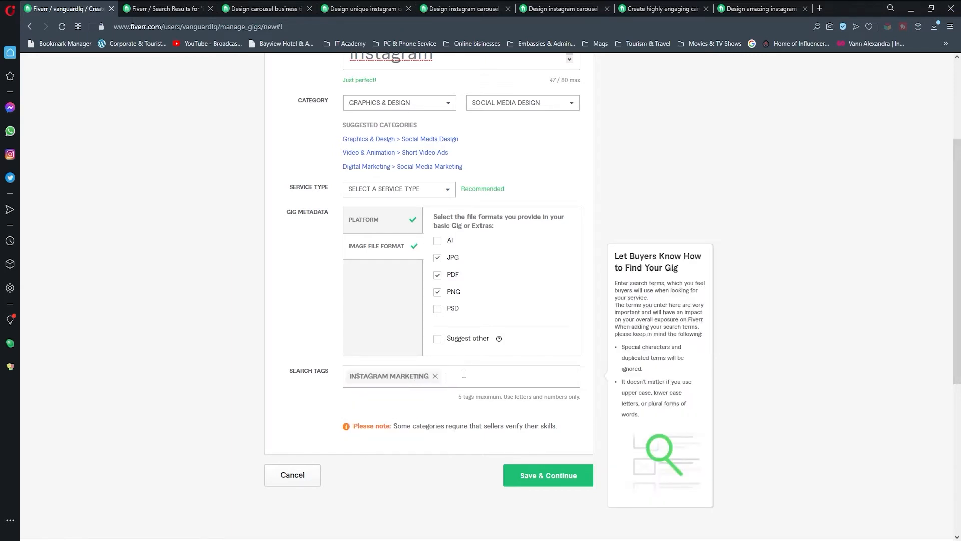
{"action": "type", "text": "inst"}
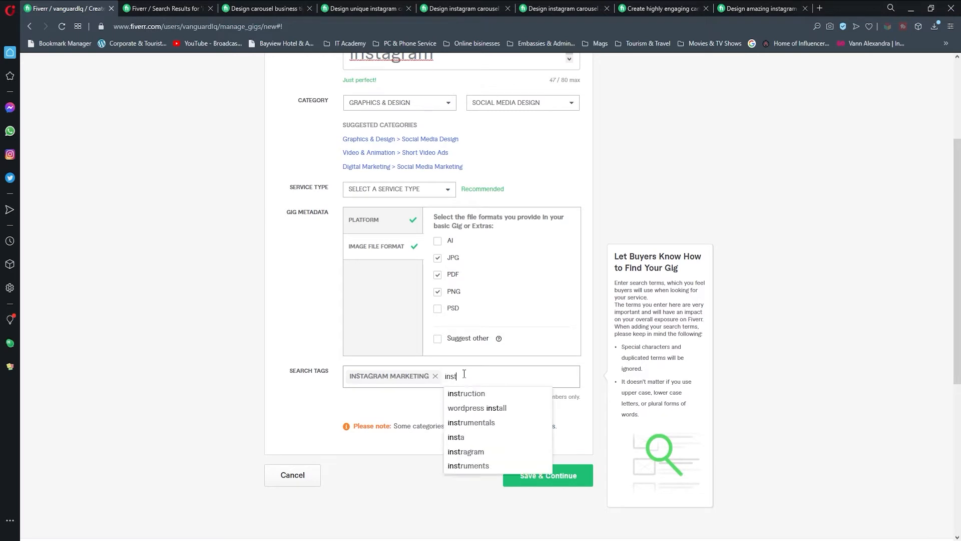
{"action": "type", "text": "post"}
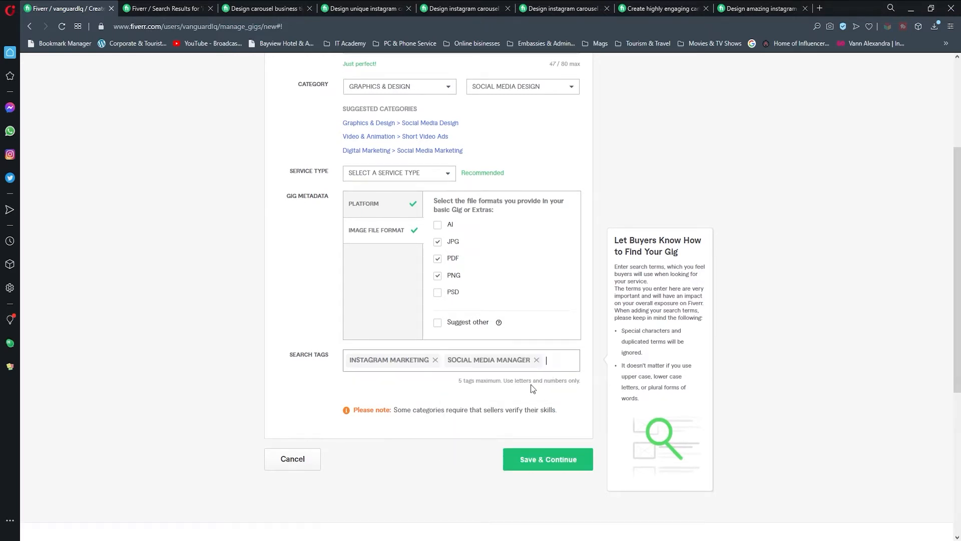
{"action": "type", "text": "GRAPHICS DESIGN f"}
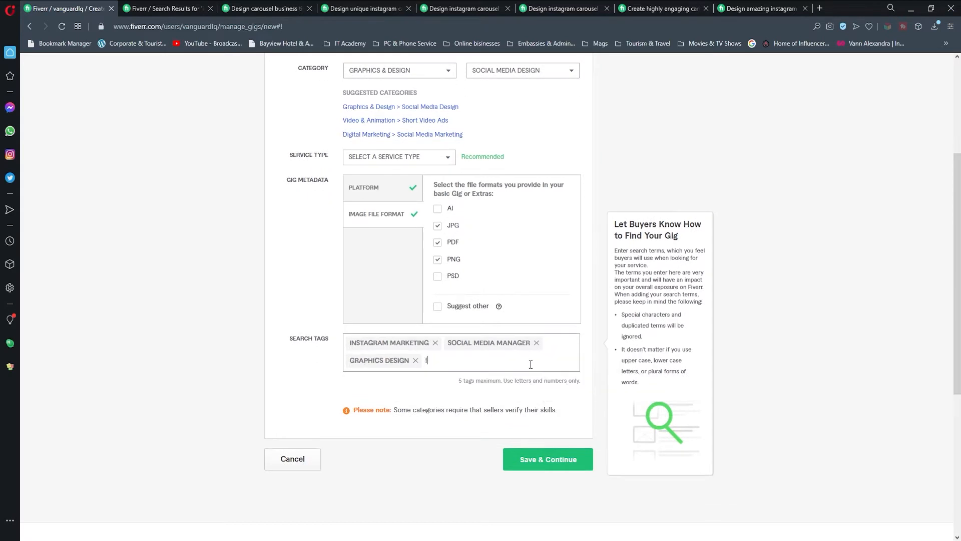
{"action": "type", "text": "FACEBOOK PHOTO"}
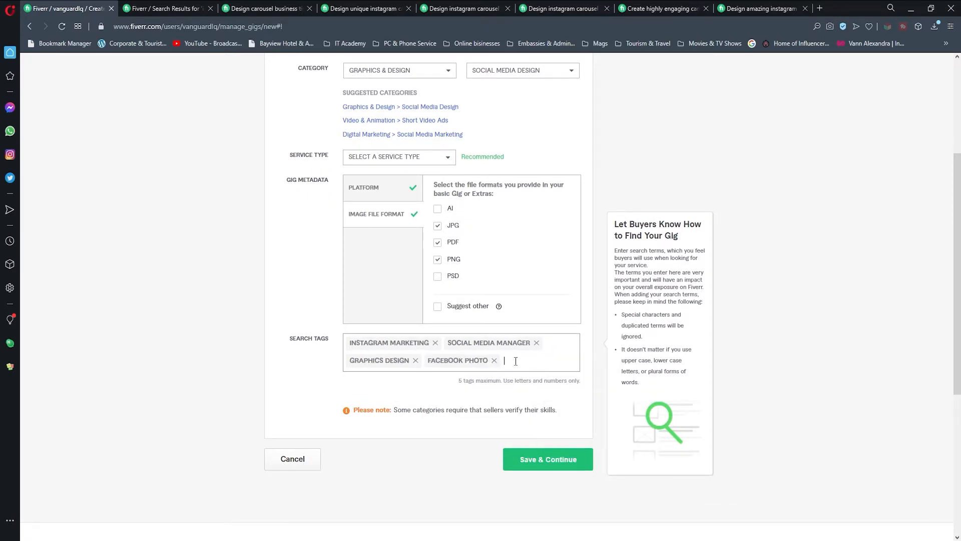
{"action": "type", "text": "photo"}
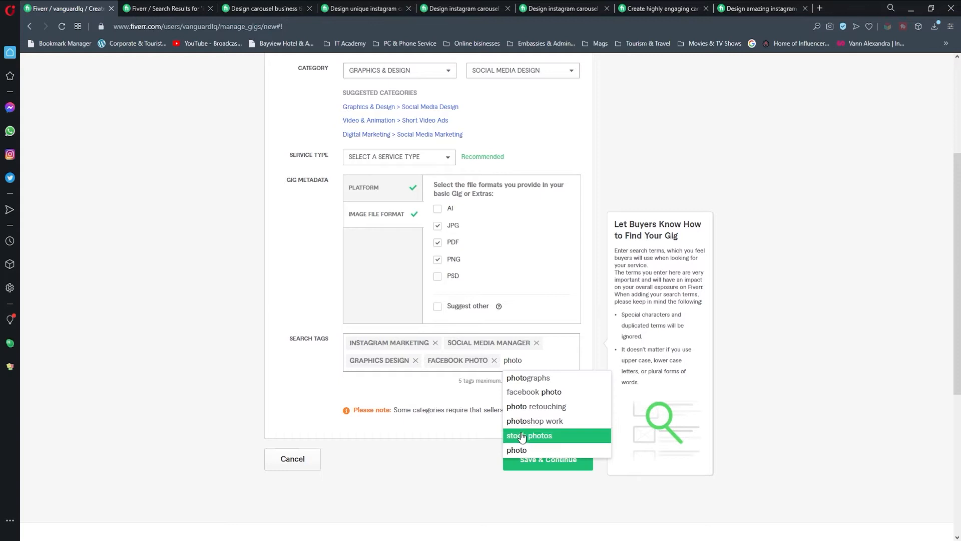
{"action": "left_click", "coordinate": [535, 420]}
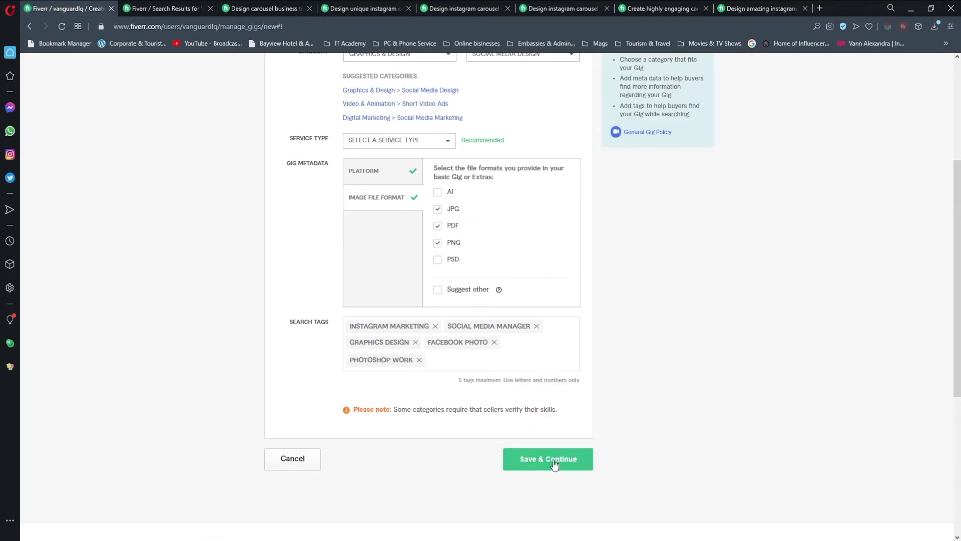
- Continue to Scope & Pricing and select the Basic package name field
{"action": "left_click", "coordinate": [546, 459]}
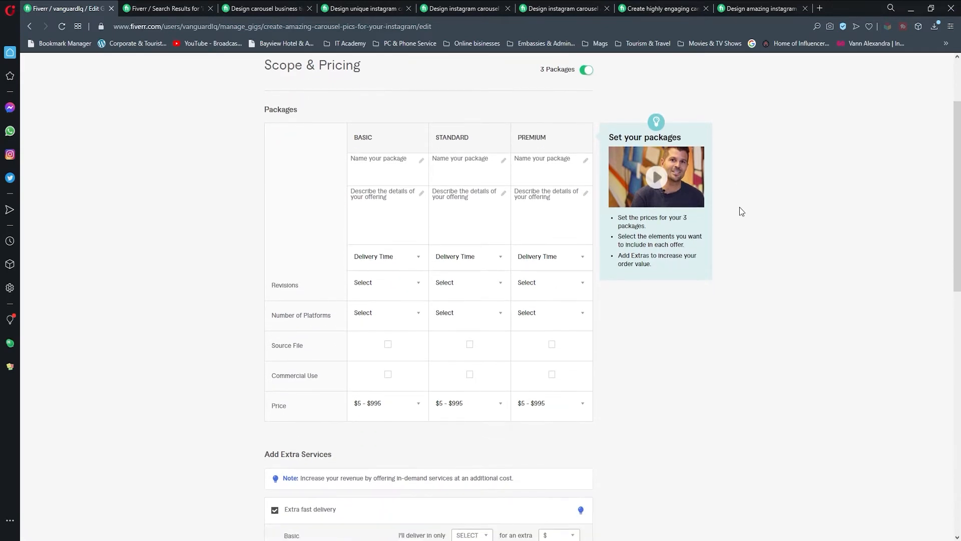
{"action": "mouse_move", "coordinate": [738, 222]}
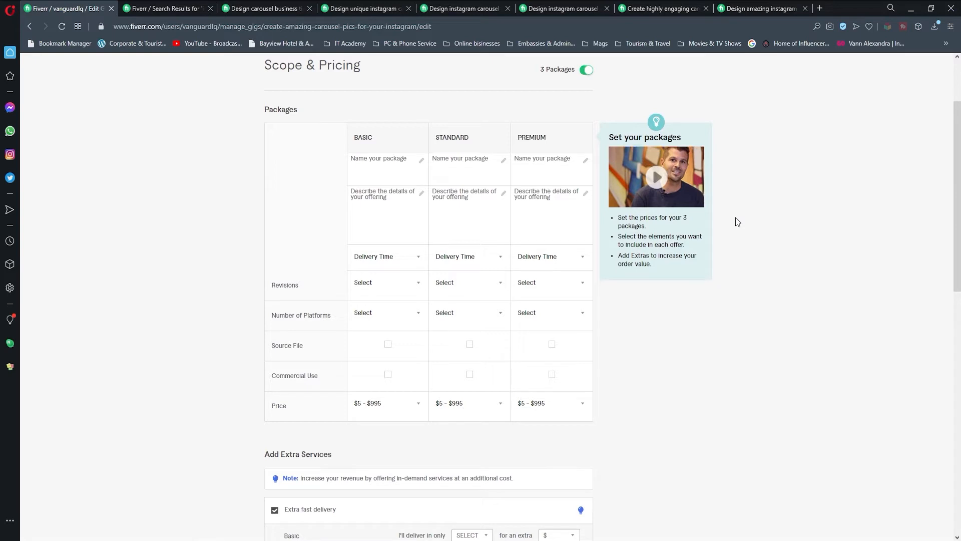
{"action": "mouse_move", "coordinate": [771, 204]}
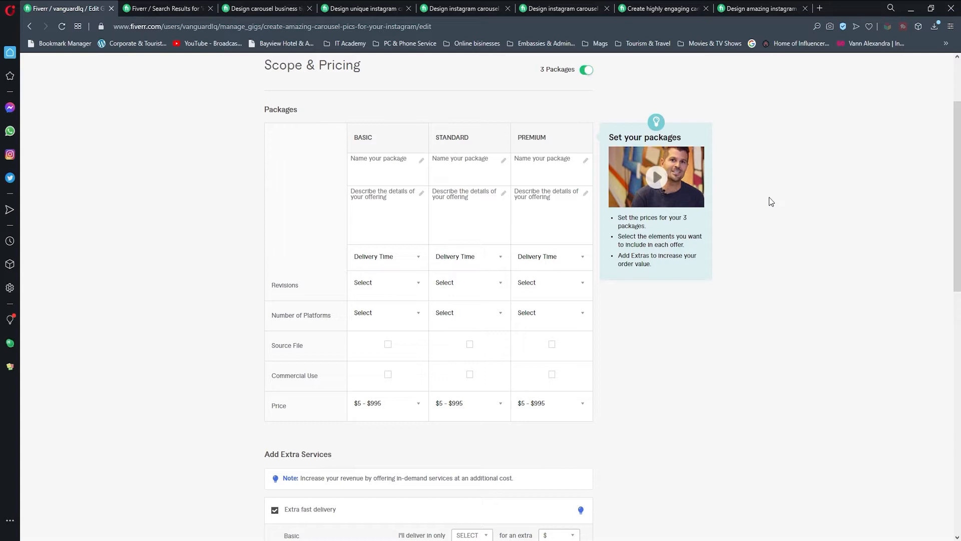
{"action": "mouse_move", "coordinate": [393, 118]}
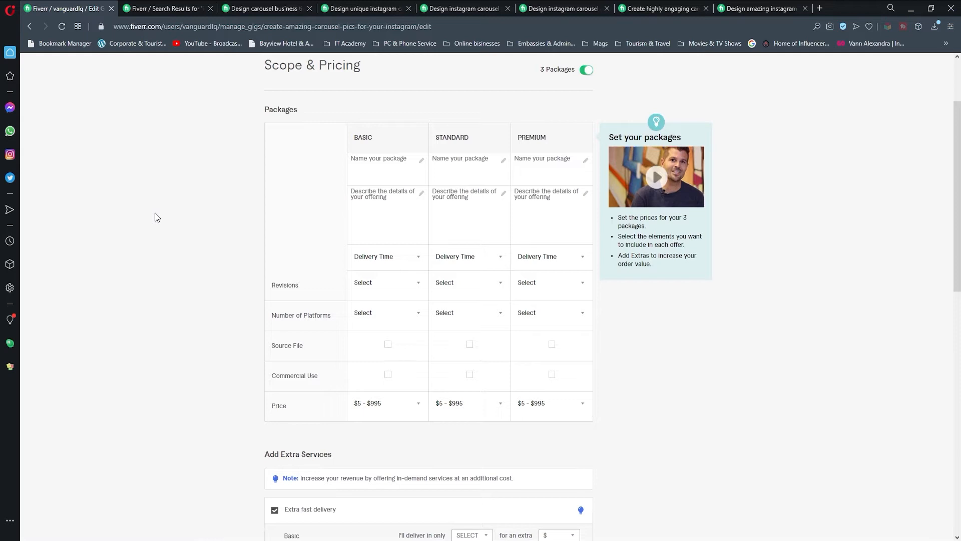
{"action": "left_click", "coordinate": [380, 158]}
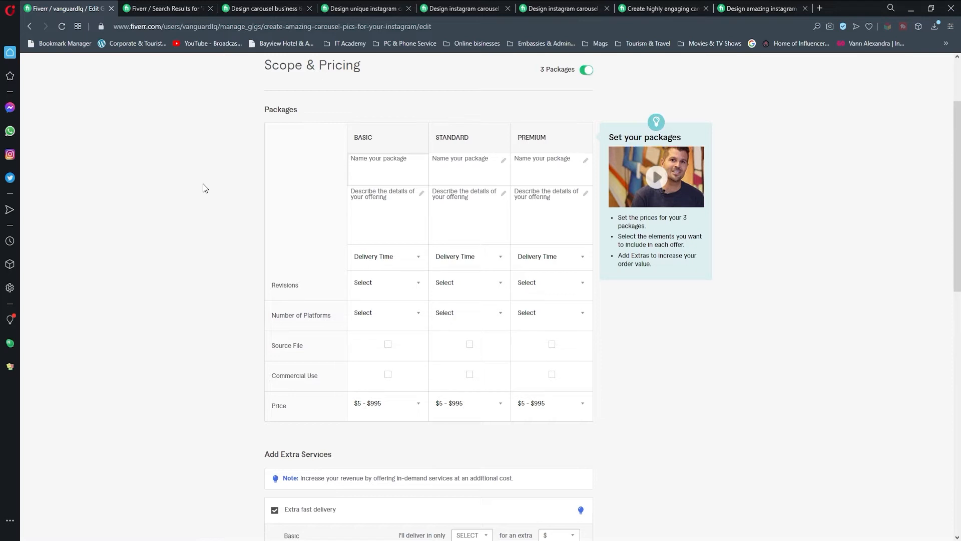
- Name the packages Silver, Gold and Platinum and check a competitor's carousel gig for reference
{"action": "type", "text": "Silver"}
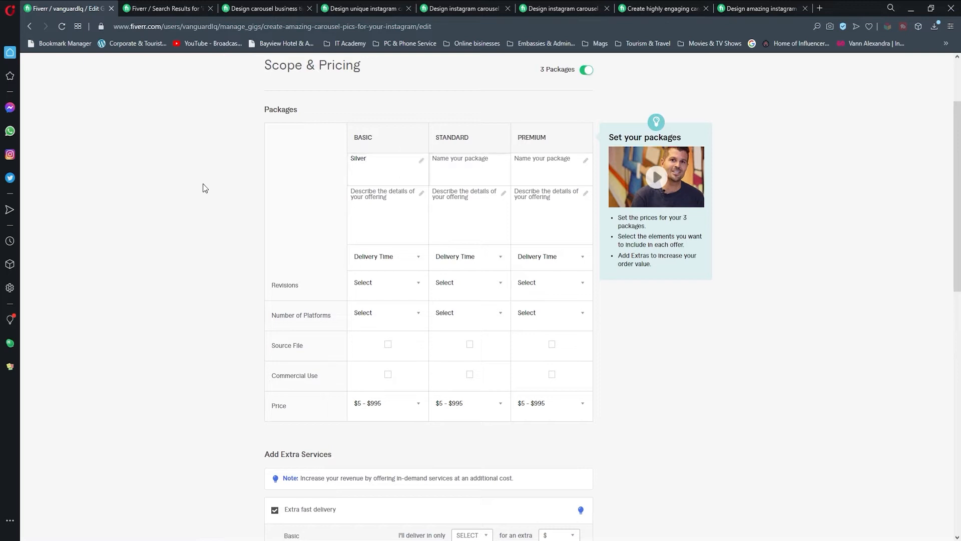
{"action": "type", "text": "Gold"}
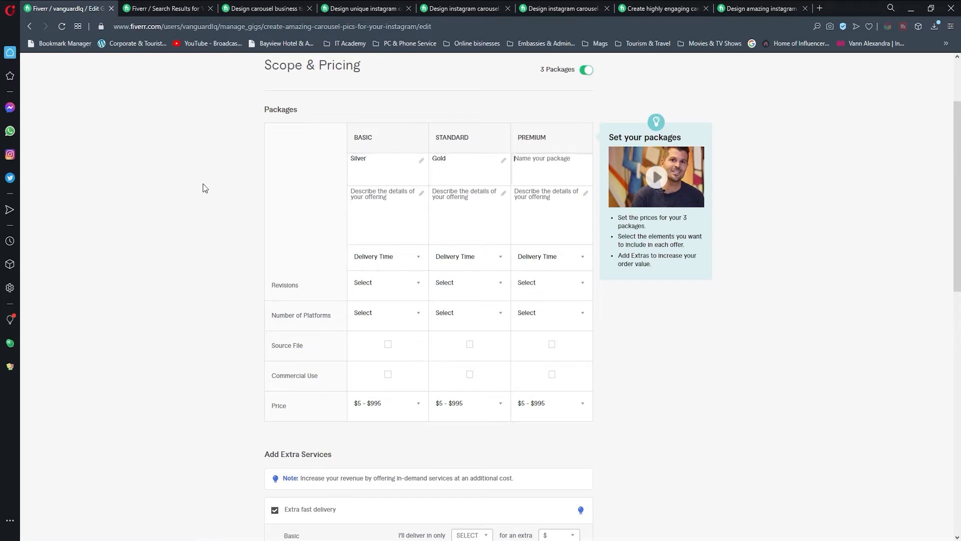
{"action": "type", "text": "Platinum"}
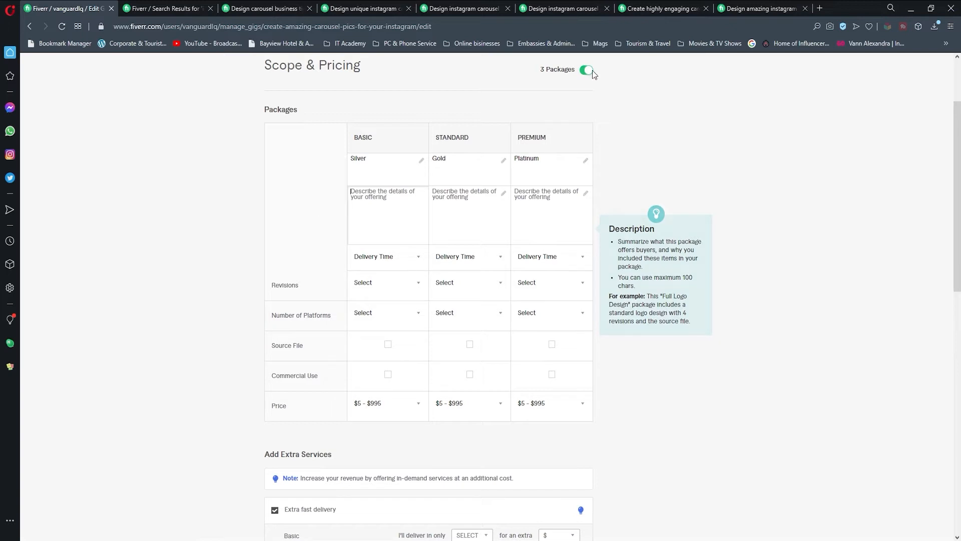
{"action": "left_click", "coordinate": [661, 9]}
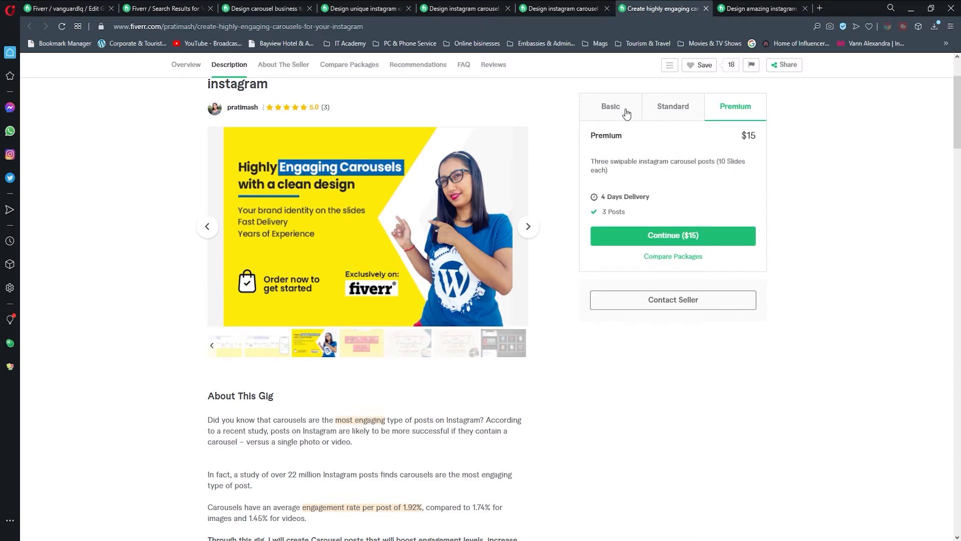
{"action": "left_click", "coordinate": [610, 106]}
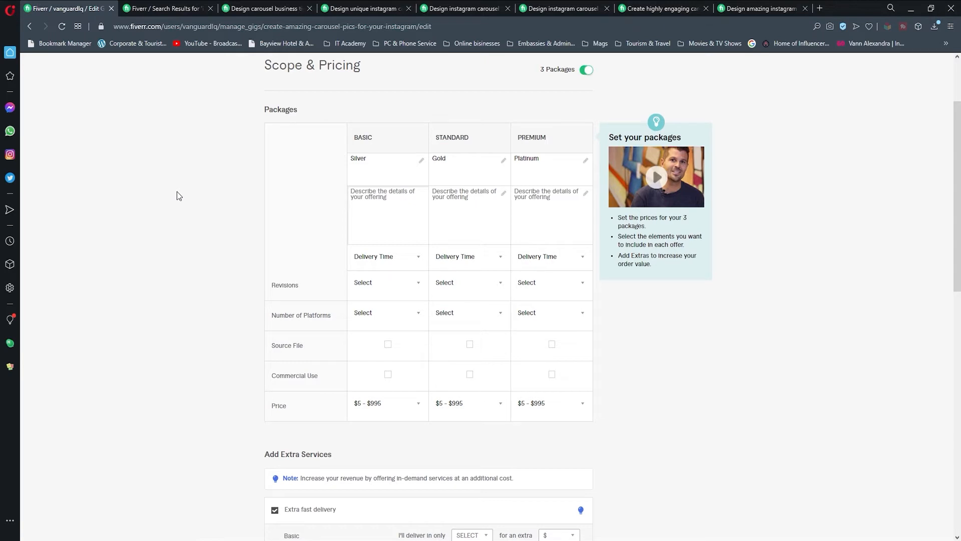
{"action": "type", "text": "Provide 2 posts with up to 10 slides for your carousel"}
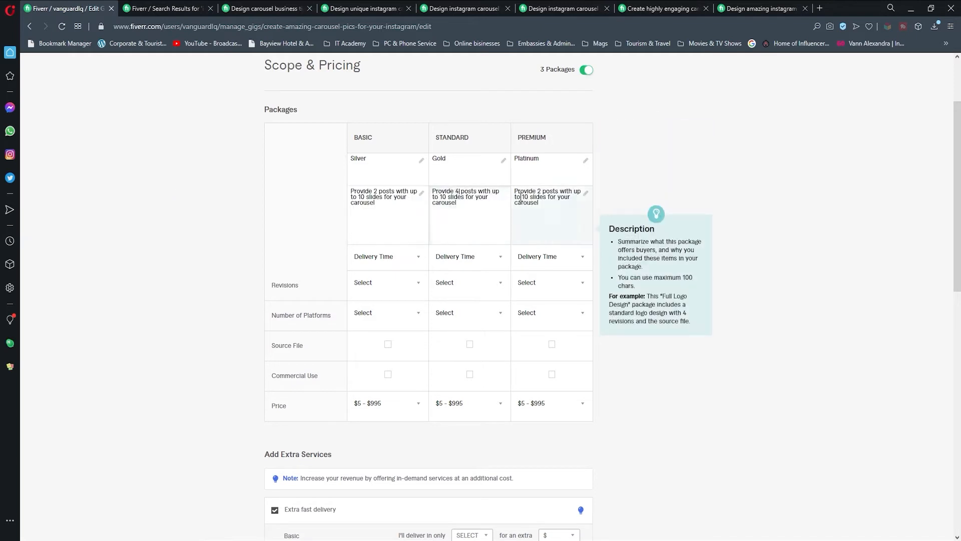
- Set delivery times of 2, 3 and 4 days across the three packages
{"action": "left_click", "coordinate": [548, 257]}
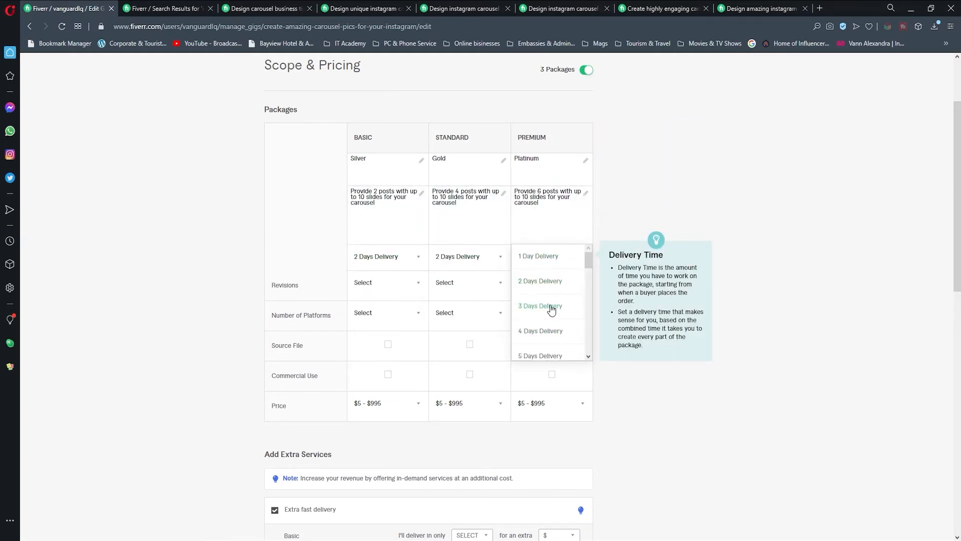
{"action": "left_click", "coordinate": [540, 305]}
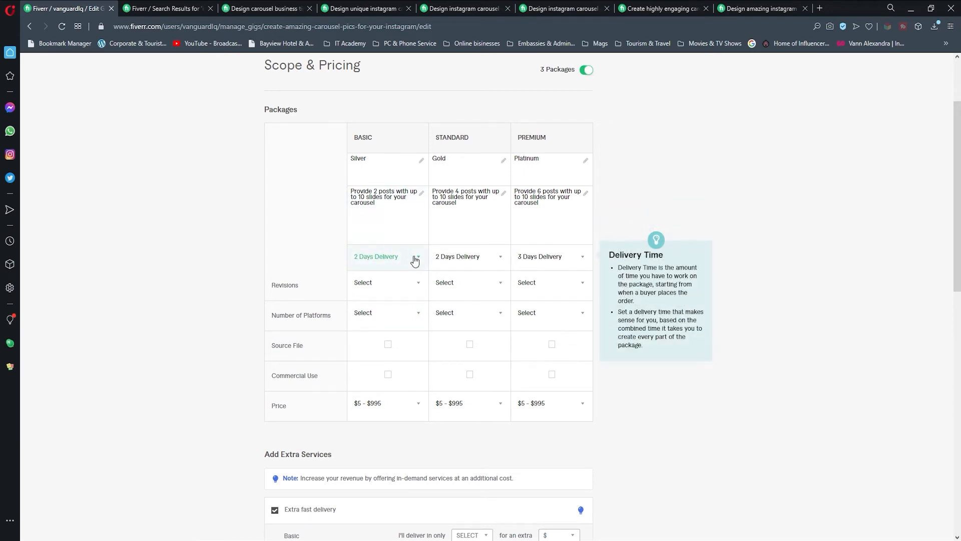
{"action": "mouse_move", "coordinate": [495, 256]}
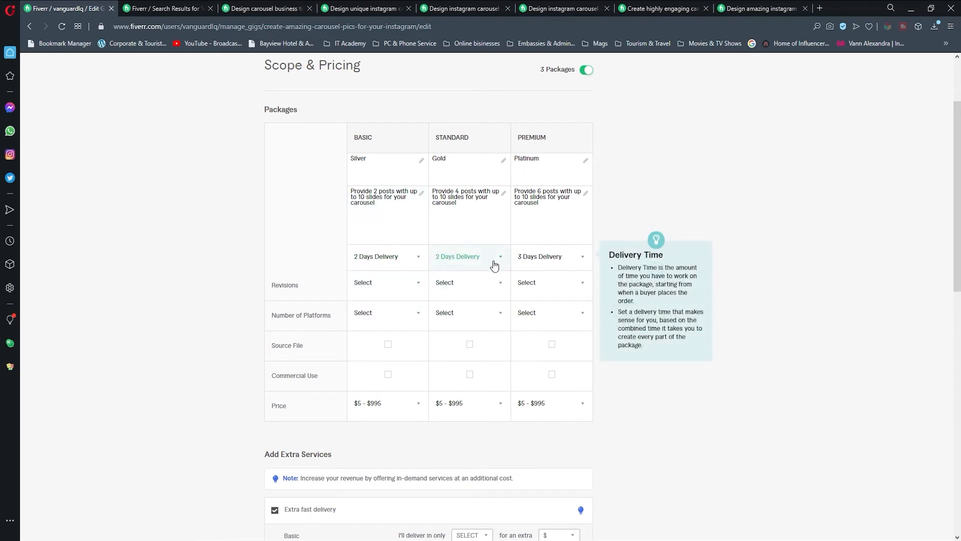
{"action": "left_click", "coordinate": [548, 256]}
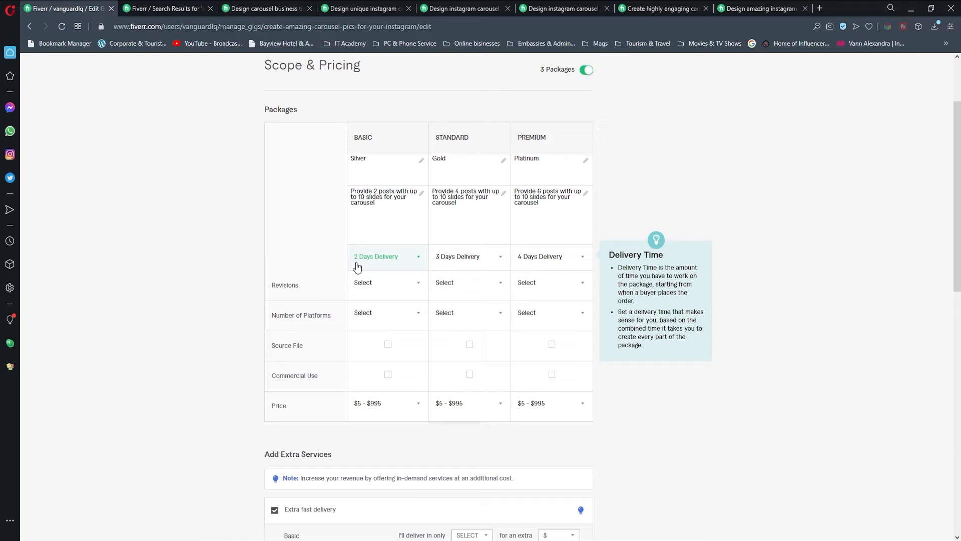
{"action": "scroll", "scroll_direction": "down", "scroll_amount": 3}
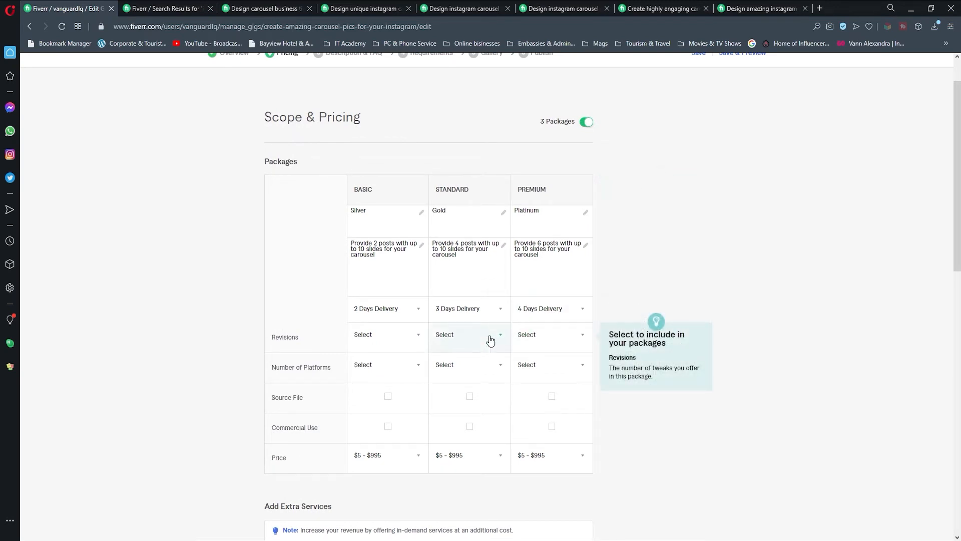
{"action": "mouse_move", "coordinate": [543, 334]}
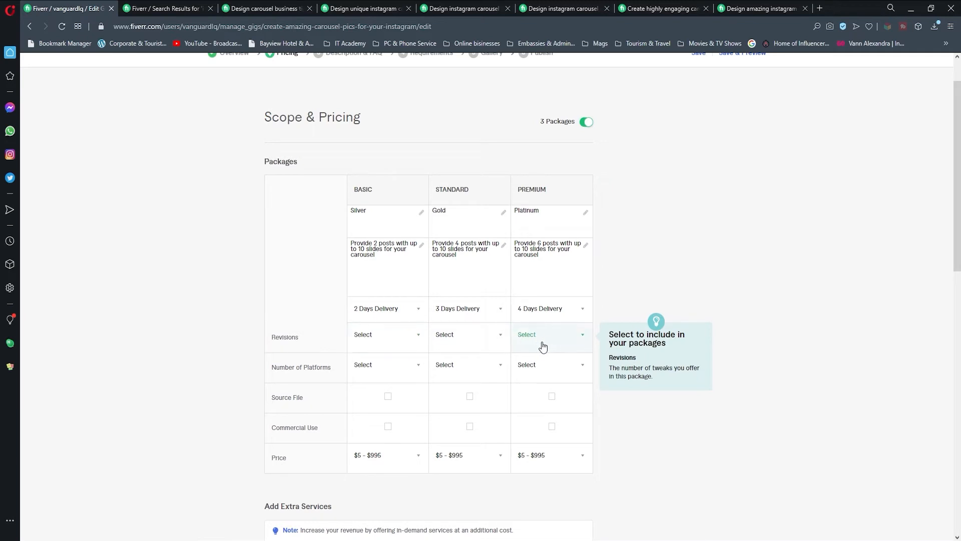
{"action": "mouse_move", "coordinate": [404, 368]}
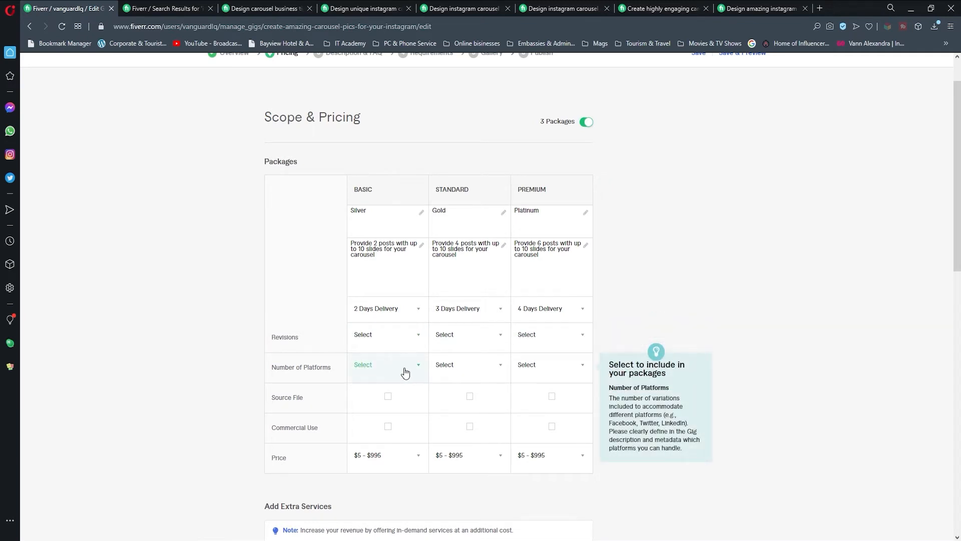
- Include commercial use in the packages and price Premium at $15
{"action": "left_click", "coordinate": [387, 364]}
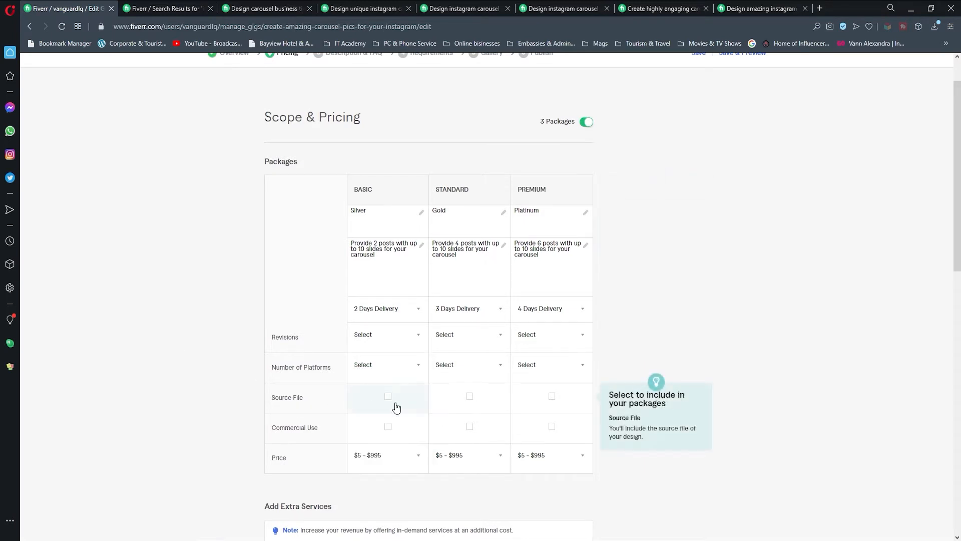
{"action": "scroll", "scroll_direction": "down", "scroll_amount": 3}
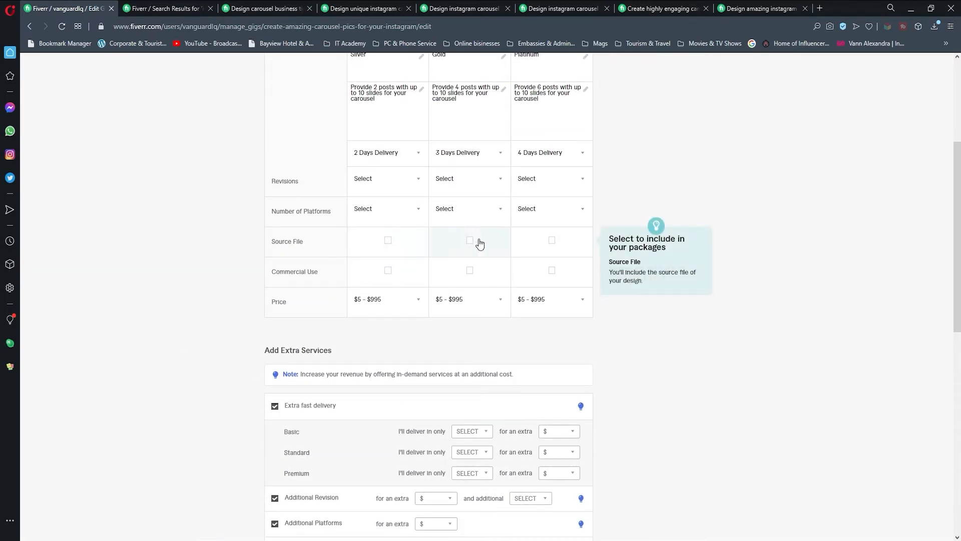
{"action": "mouse_move", "coordinate": [470, 269]}
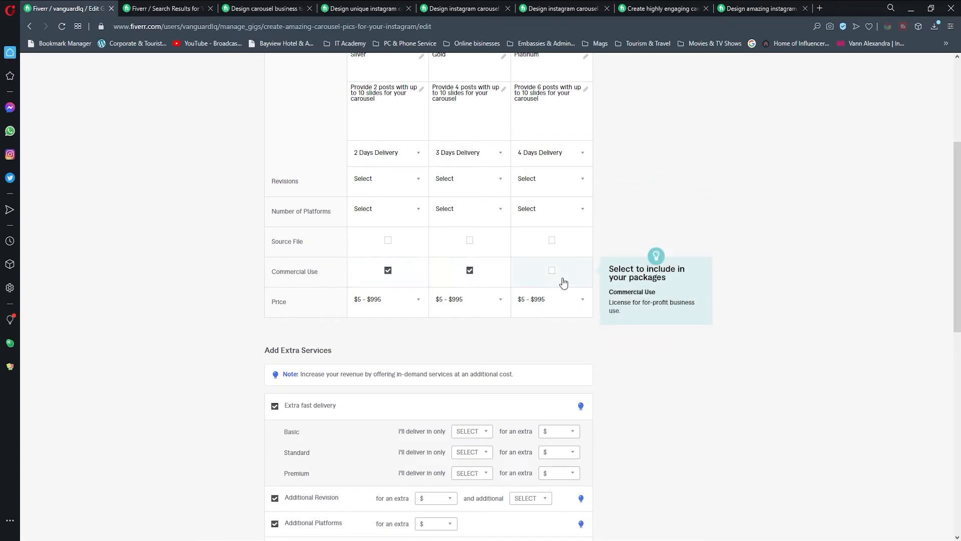
{"action": "left_click", "coordinate": [550, 271]}
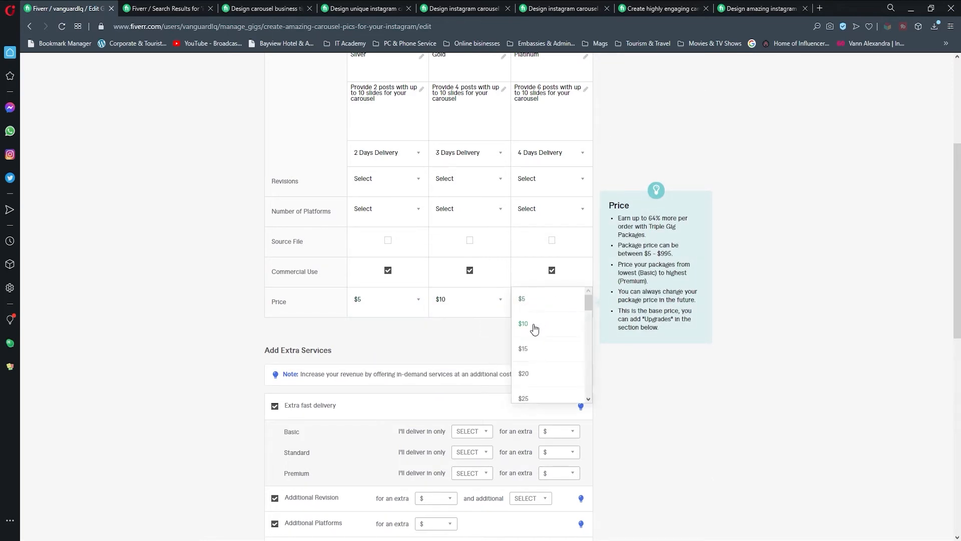
{"action": "left_click", "coordinate": [523, 349]}
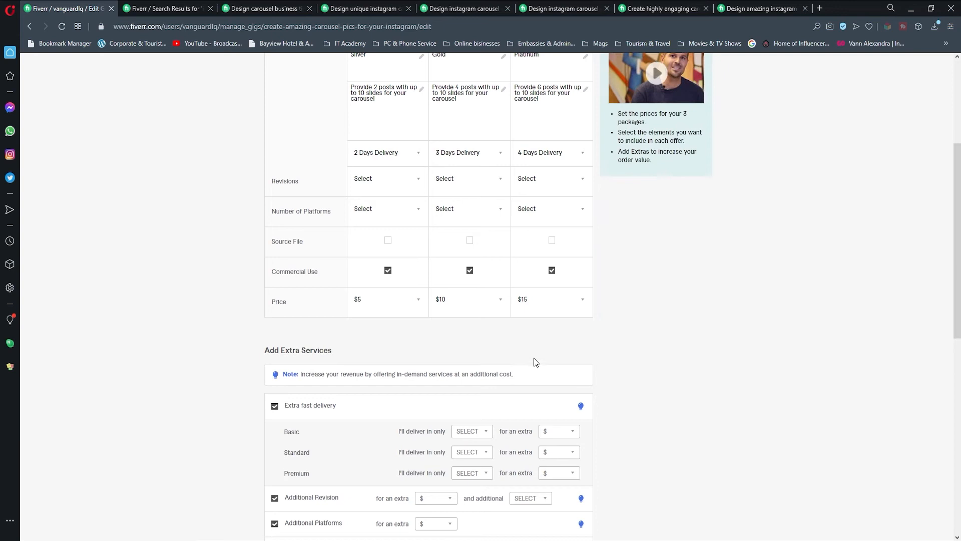
- Offer 1-day extra fast delivery for $5, $10 and $15 on Basic, Standard and Premium
{"action": "left_click", "coordinate": [472, 430]}
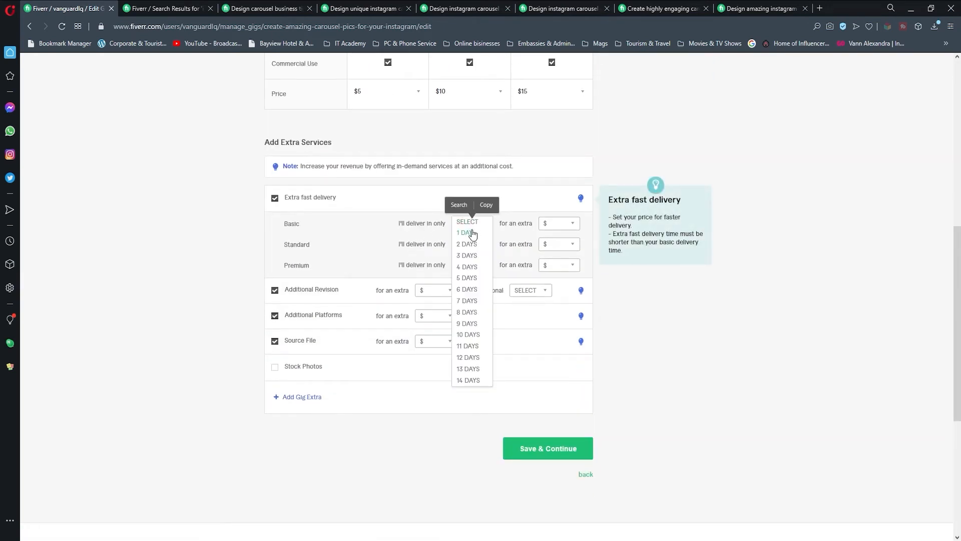
{"action": "left_click", "coordinate": [466, 232]}
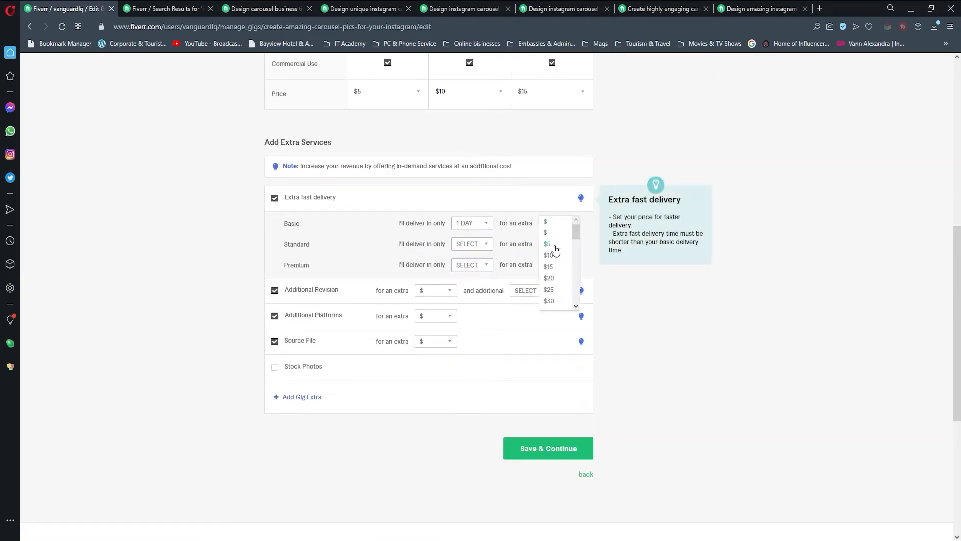
{"action": "left_click", "coordinate": [546, 243]}
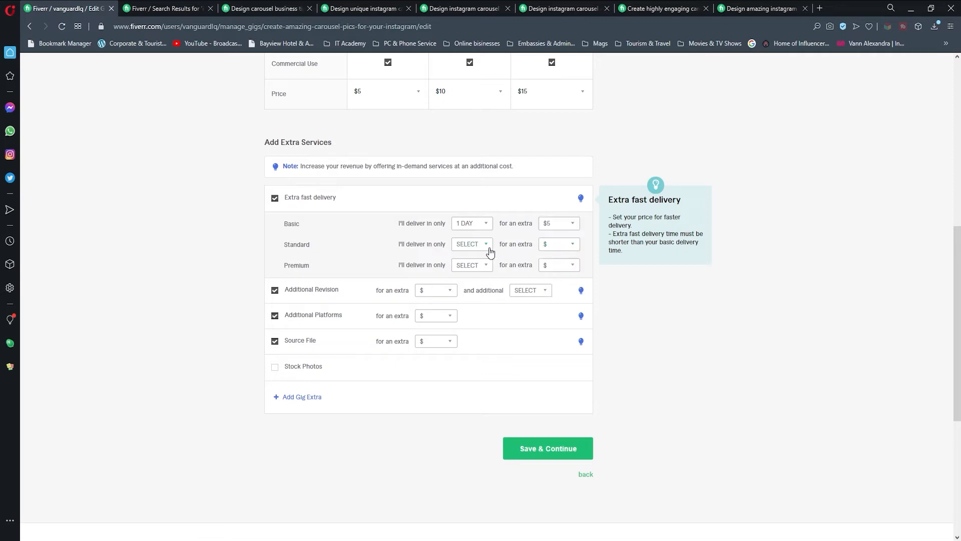
{"action": "left_click", "coordinate": [557, 244]}
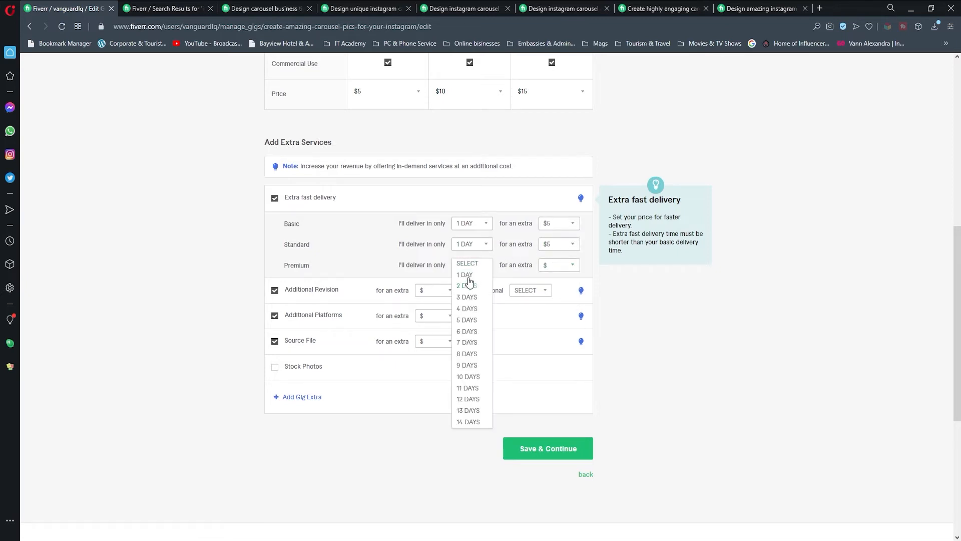
{"action": "left_click", "coordinate": [464, 274]}
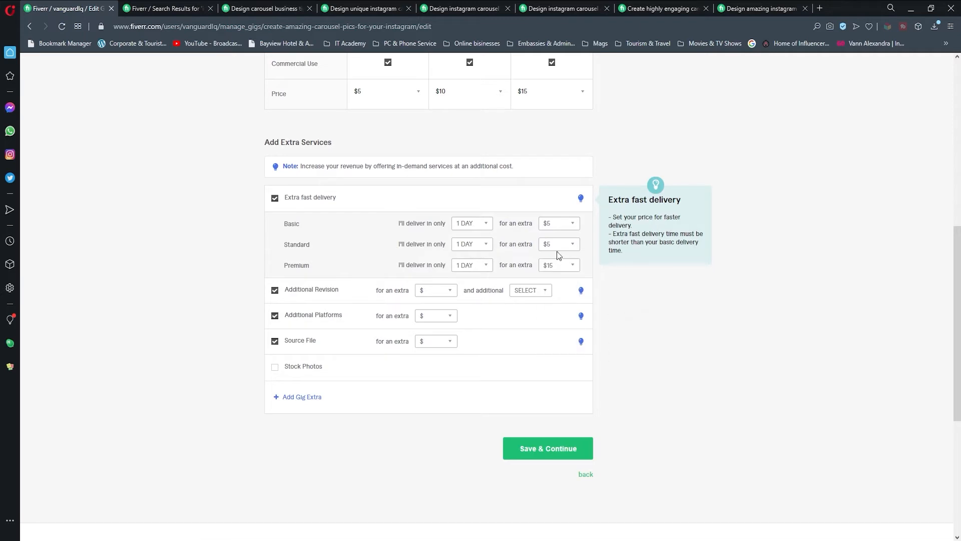
{"action": "left_click", "coordinate": [557, 244]}
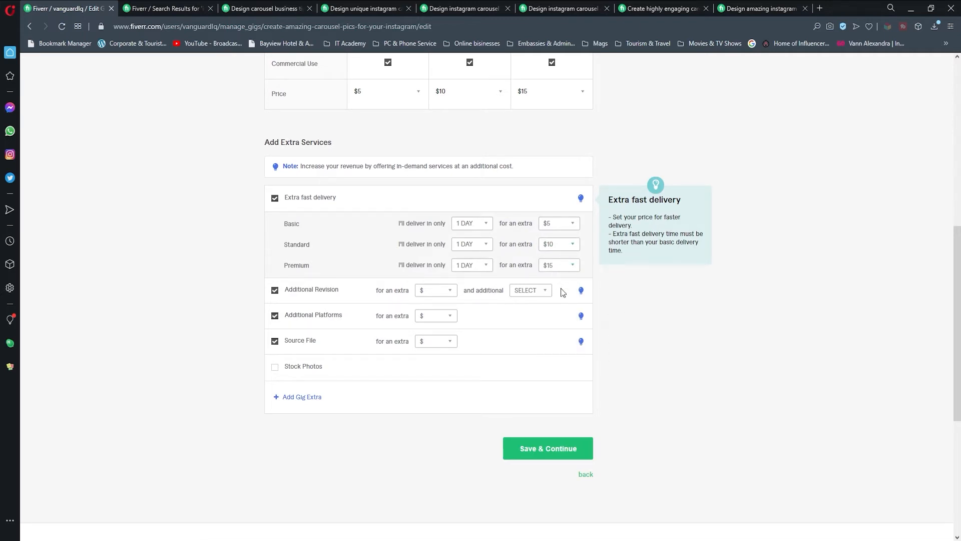
{"action": "mouse_move", "coordinate": [441, 298]}
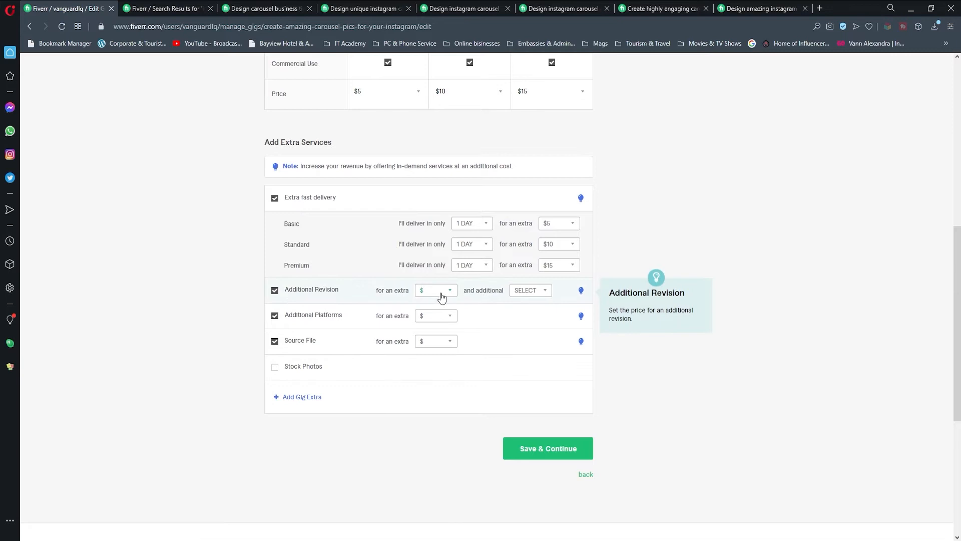
- Price the additional revision at $5, drop the Source File extra and save pricing
{"action": "left_click", "coordinate": [435, 291]}
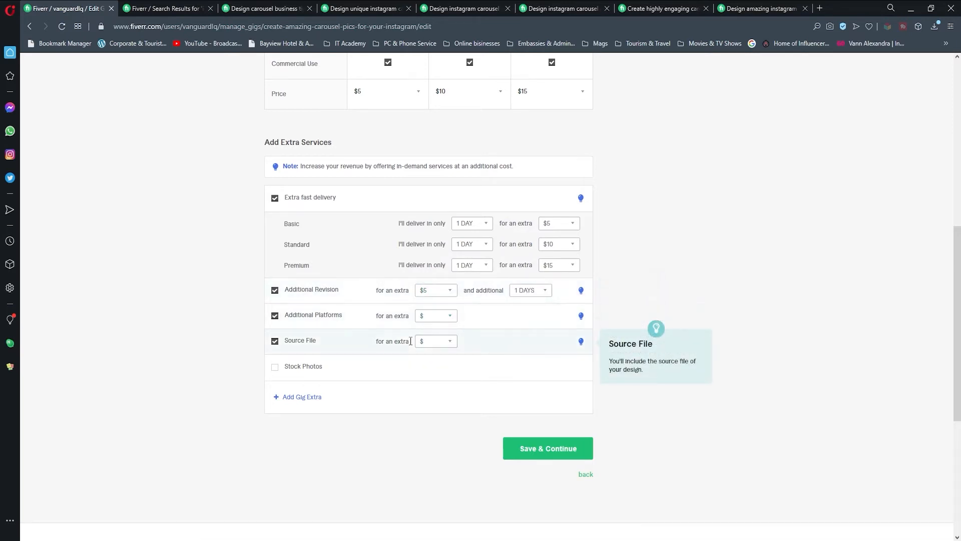
{"action": "left_click", "coordinate": [274, 315]}
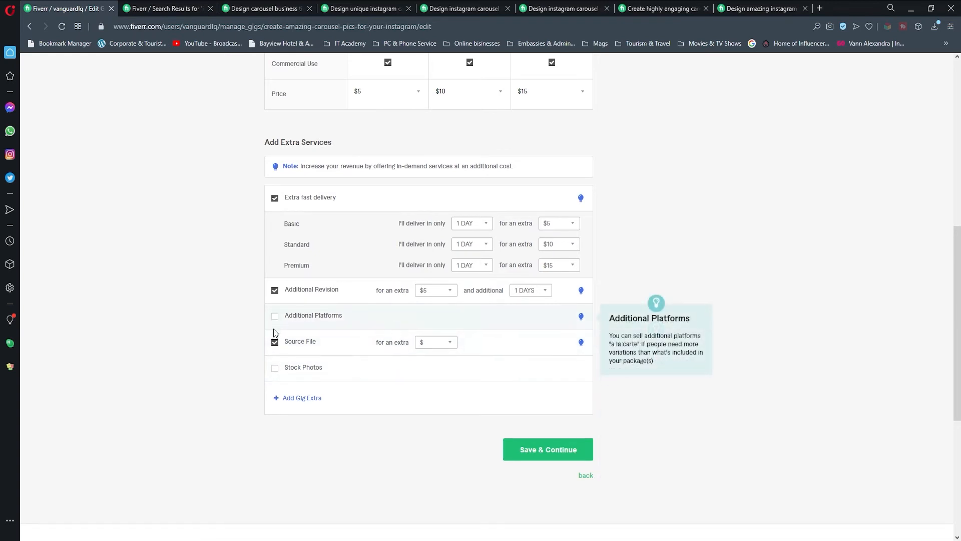
{"action": "left_click", "coordinate": [274, 341]}
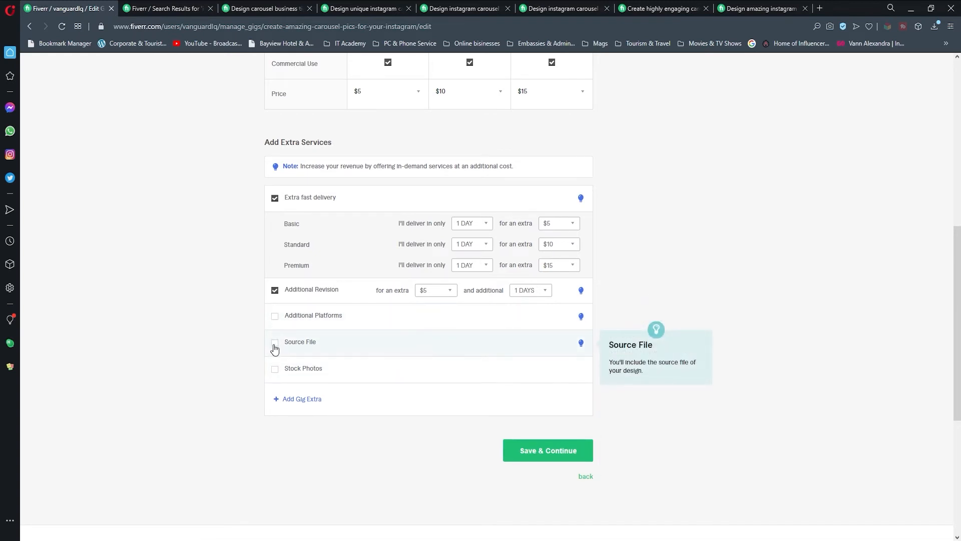
{"action": "mouse_move", "coordinate": [499, 421]}
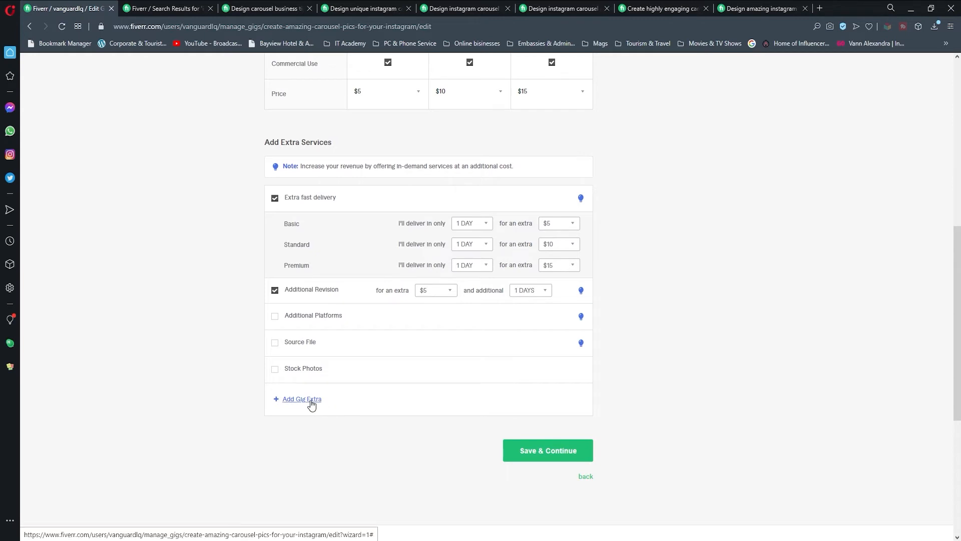
{"action": "mouse_move", "coordinate": [501, 427]}
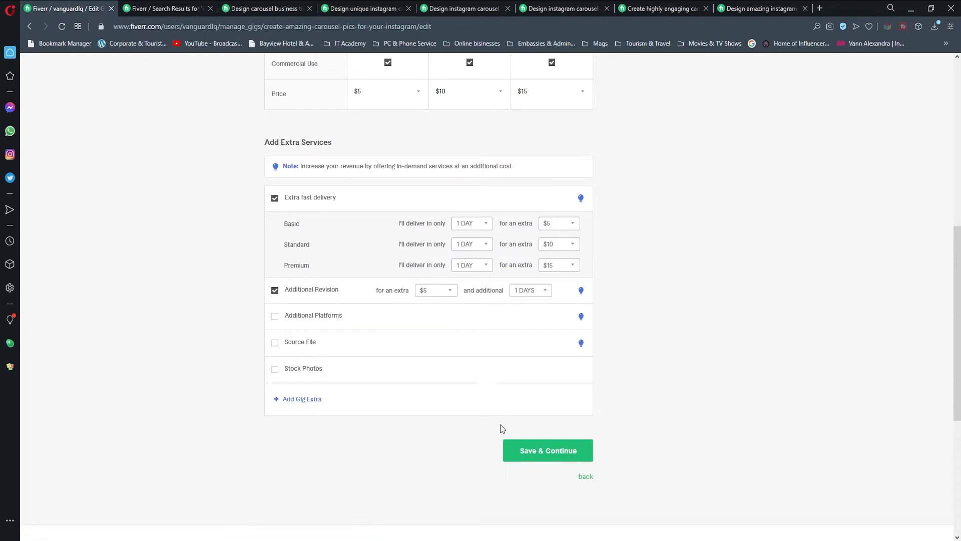
{"action": "left_click", "coordinate": [546, 449]}
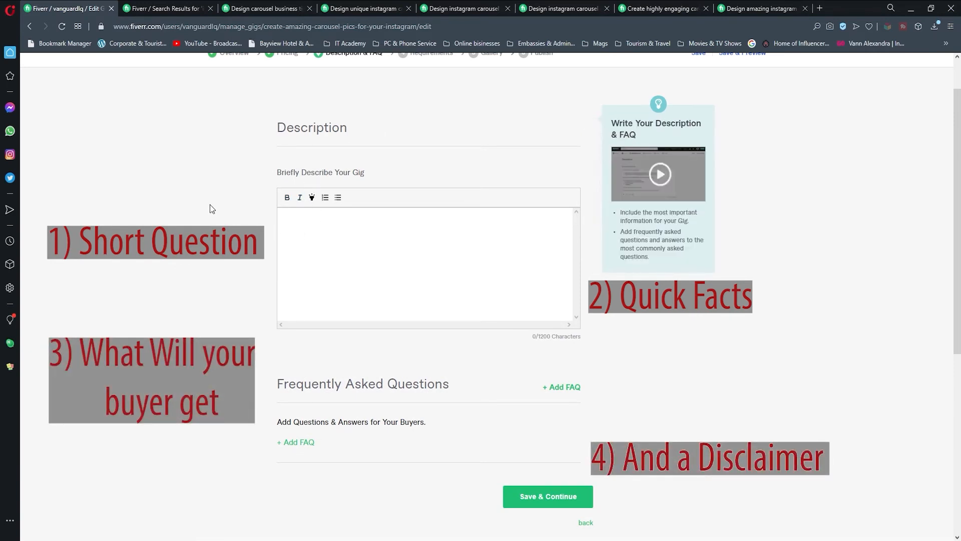
- Enter the gig description, add a revisions FAQ after checking a competitor's, and save the step
{"action": "left_click", "coordinate": [428, 263]}
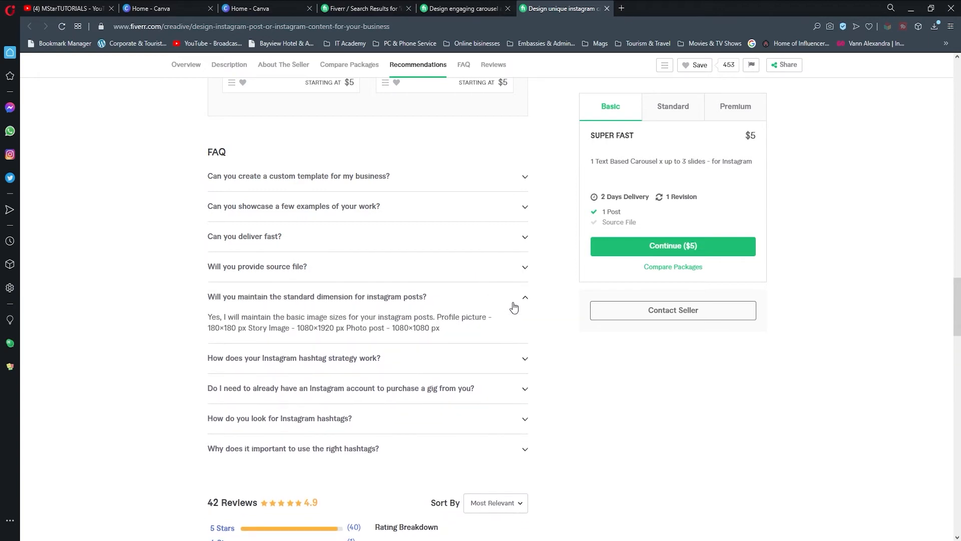
{"action": "left_click", "coordinate": [318, 296]}
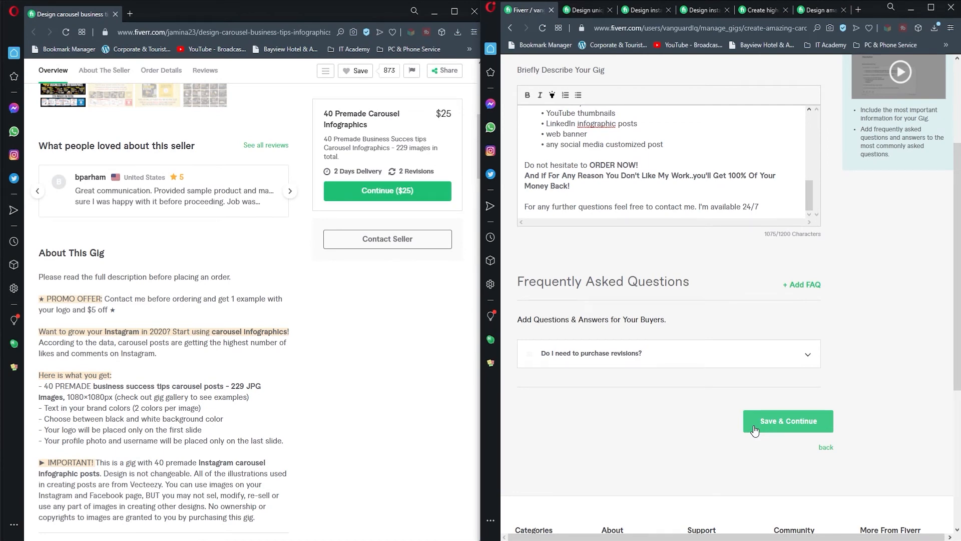
{"action": "left_click", "coordinate": [788, 420]}
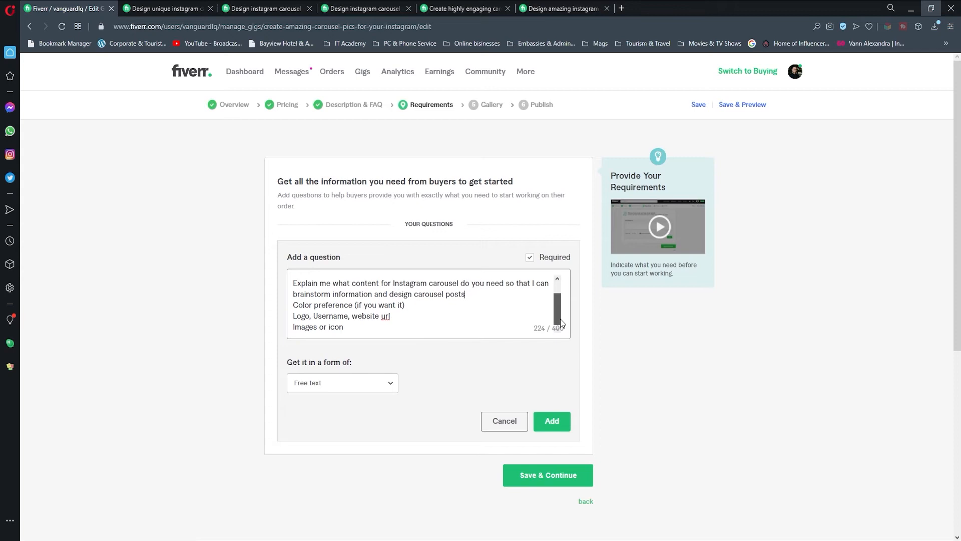
- Add the required free-text question about content, colors, logo and images, then save and continue
{"action": "left_click", "coordinate": [551, 420]}
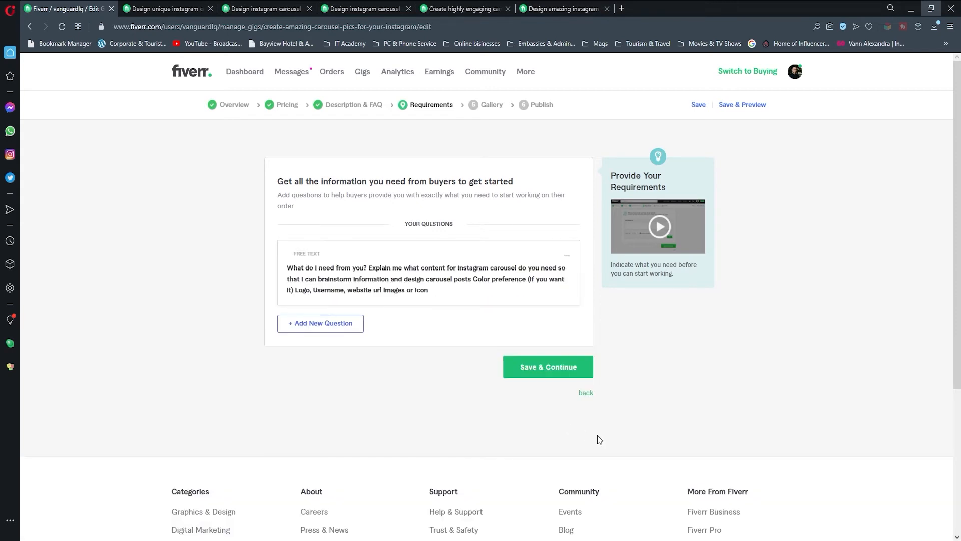
{"action": "mouse_move", "coordinate": [546, 367]}
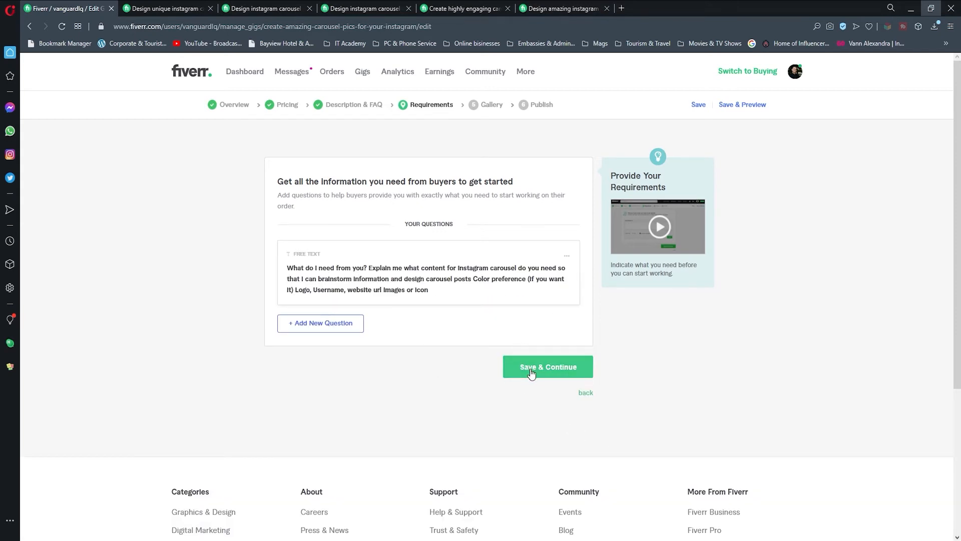
{"action": "left_click", "coordinate": [546, 366]}
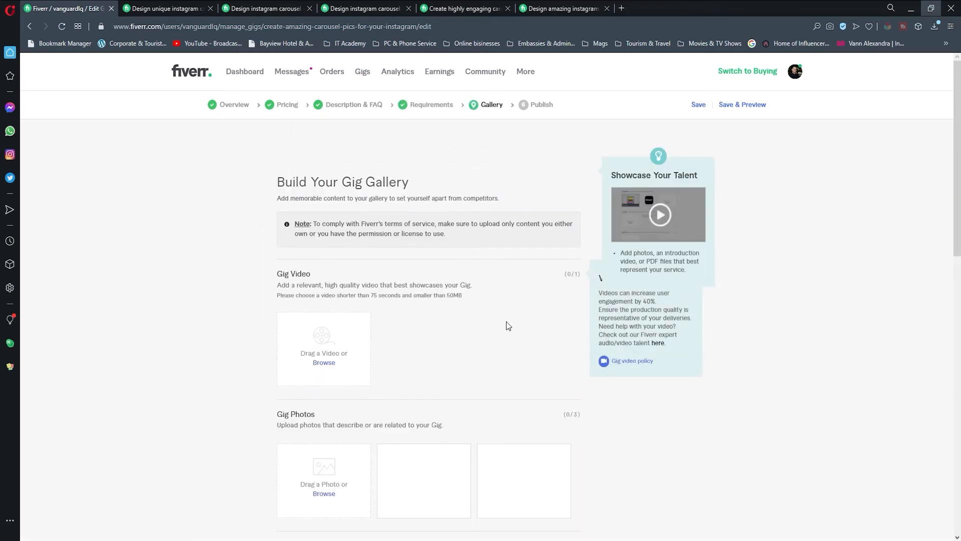
{"action": "scroll", "scroll_direction": "down", "scroll_amount": 3}
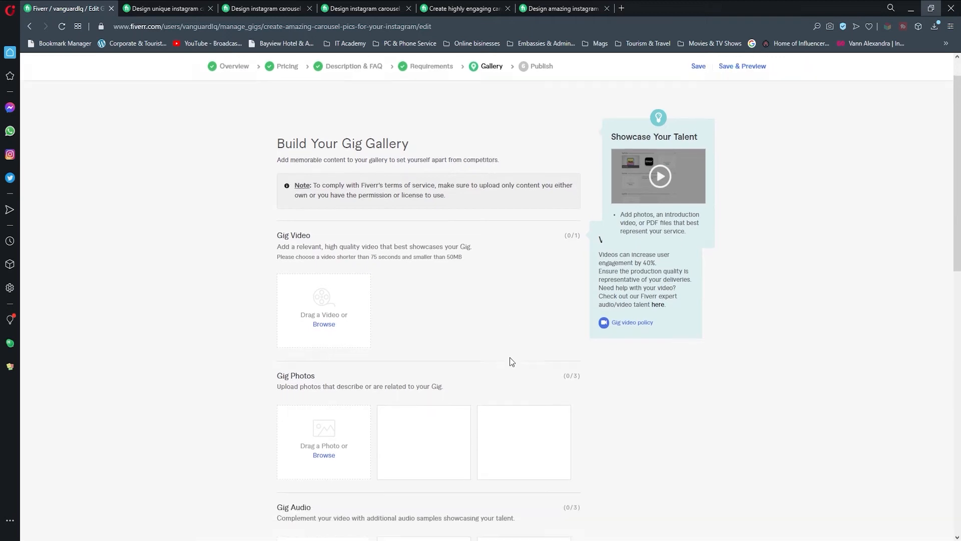
{"action": "scroll", "scroll_direction": "down", "scroll_amount": 3}
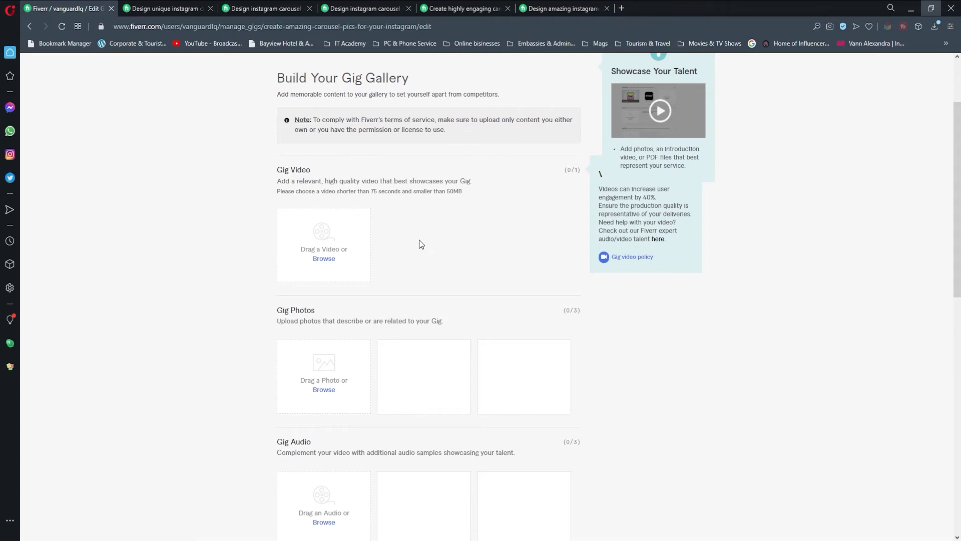
{"action": "left_click", "coordinate": [165, 8]}
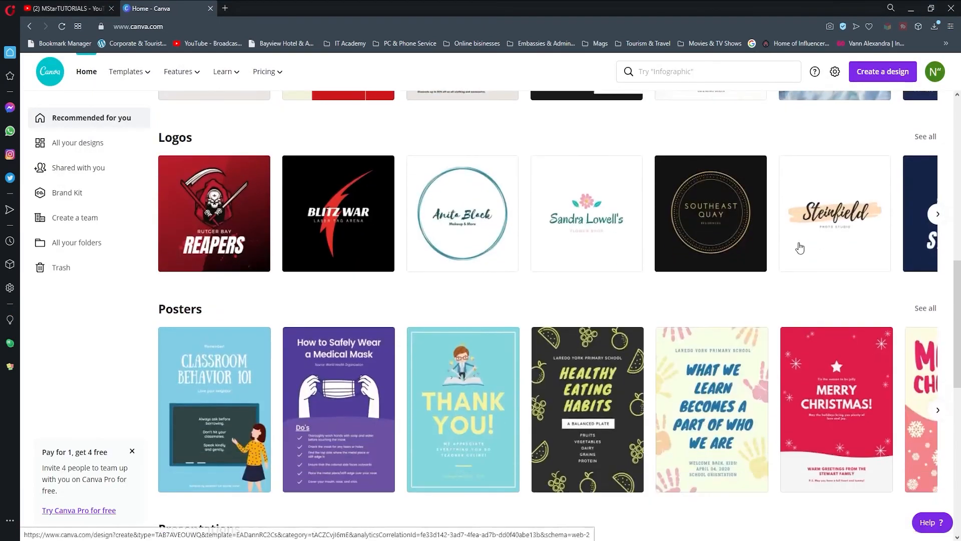
- Open the Blue and Red Christmas story template and select its gift box and ornament graphics
{"action": "scroll", "scroll_direction": "down", "scroll_amount": 3}
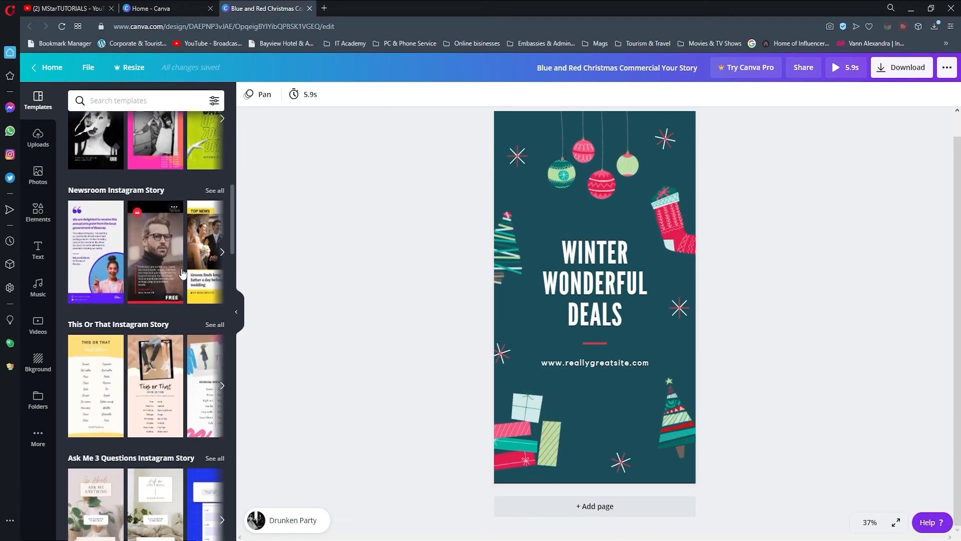
{"action": "left_click", "coordinate": [593, 284]}
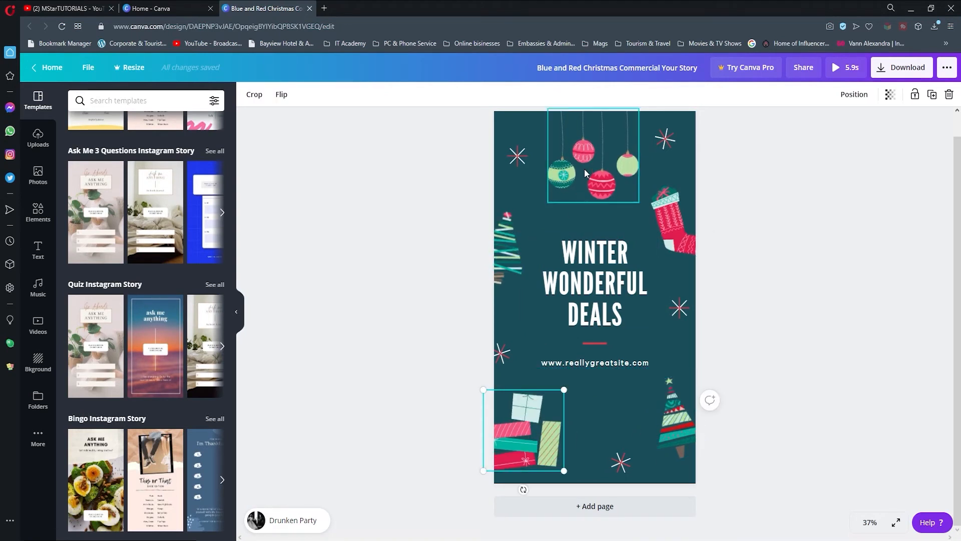
{"action": "left_click", "coordinate": [681, 223]}
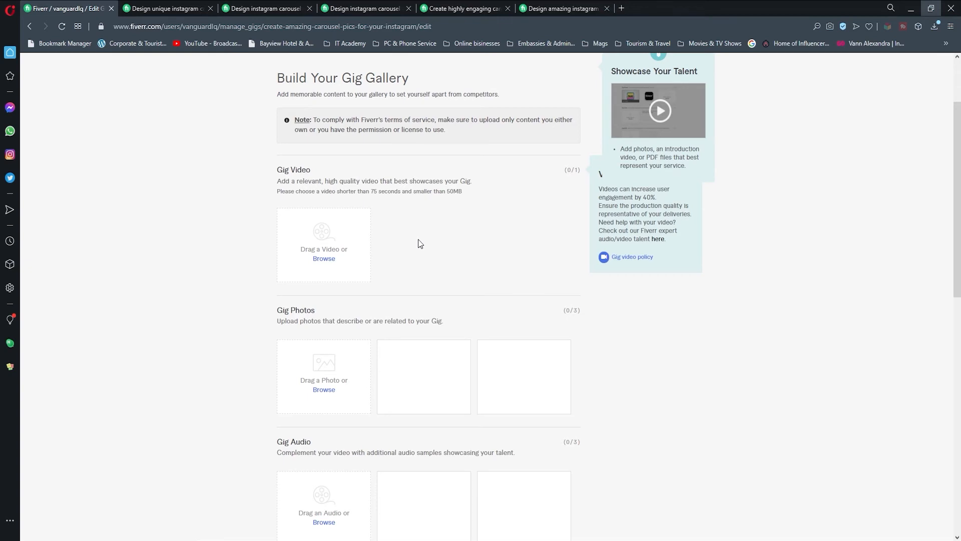
- Confirm the uploaded gig photos are my own work and save the gallery
{"action": "scroll", "scroll_direction": "down", "scroll_amount": 3}
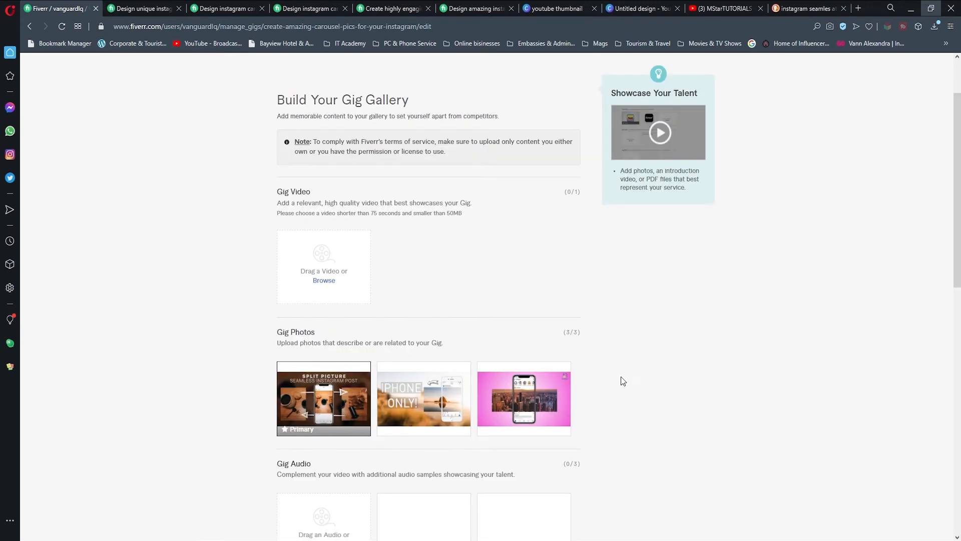
{"action": "scroll", "scroll_direction": "down", "scroll_amount": 3}
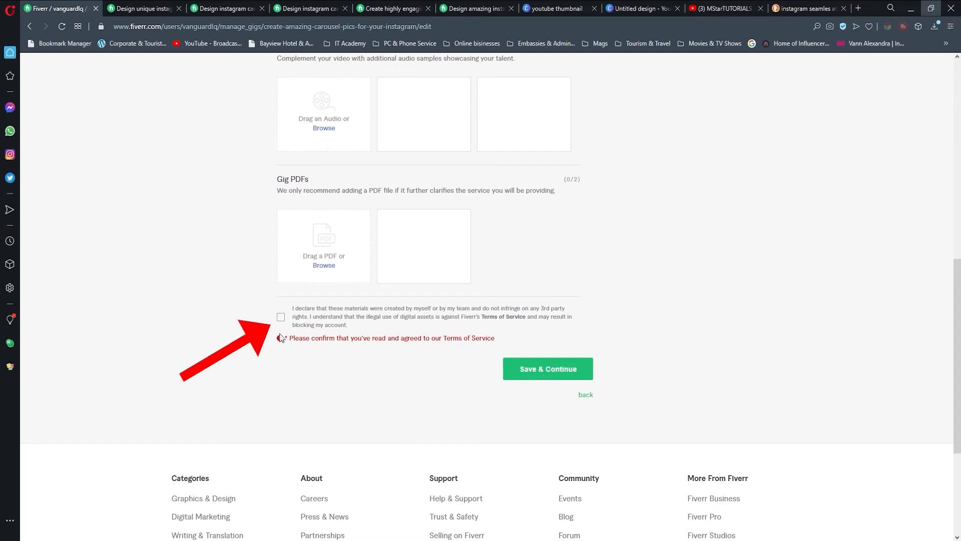
{"action": "left_click", "coordinate": [281, 318]}
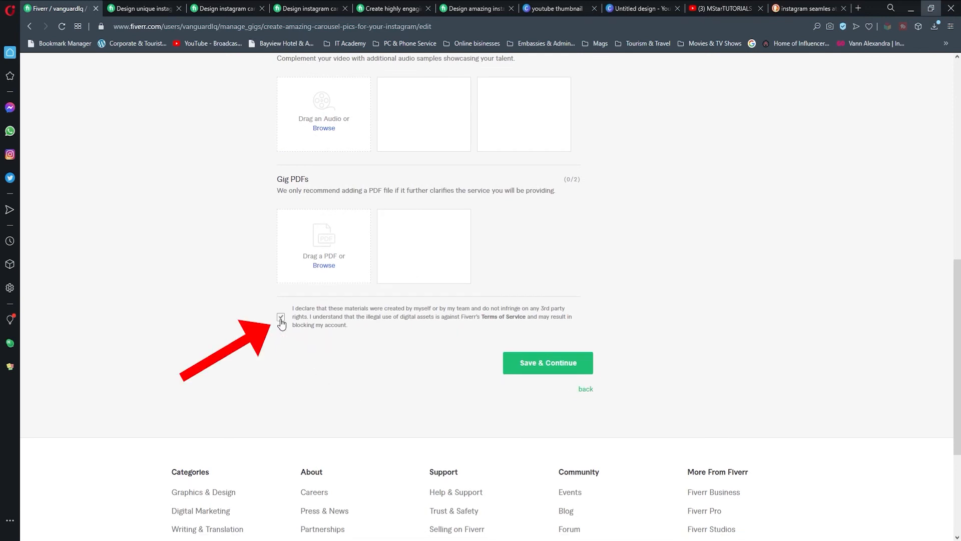
{"action": "left_click", "coordinate": [547, 362]}
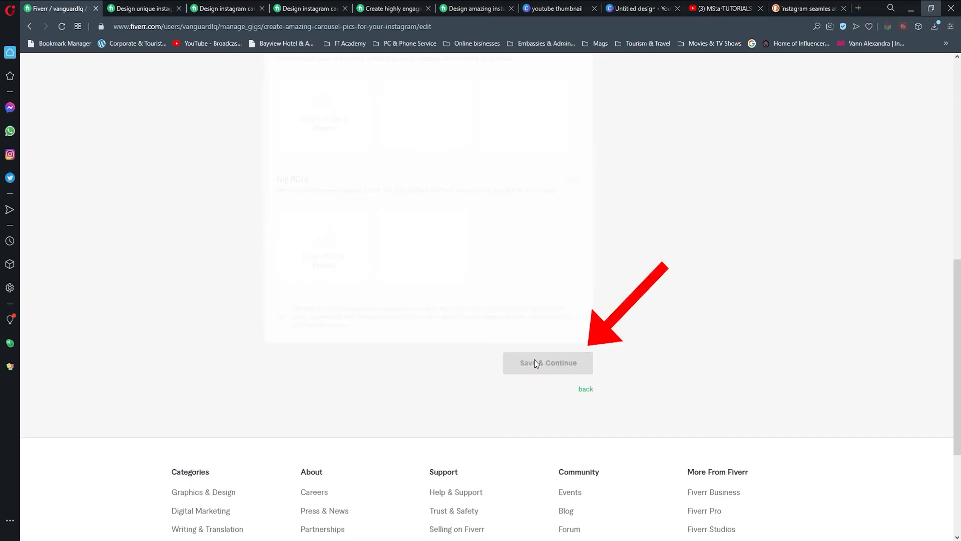
- Move to the publish step and publish the gig live
{"action": "left_click", "coordinate": [548, 362]}
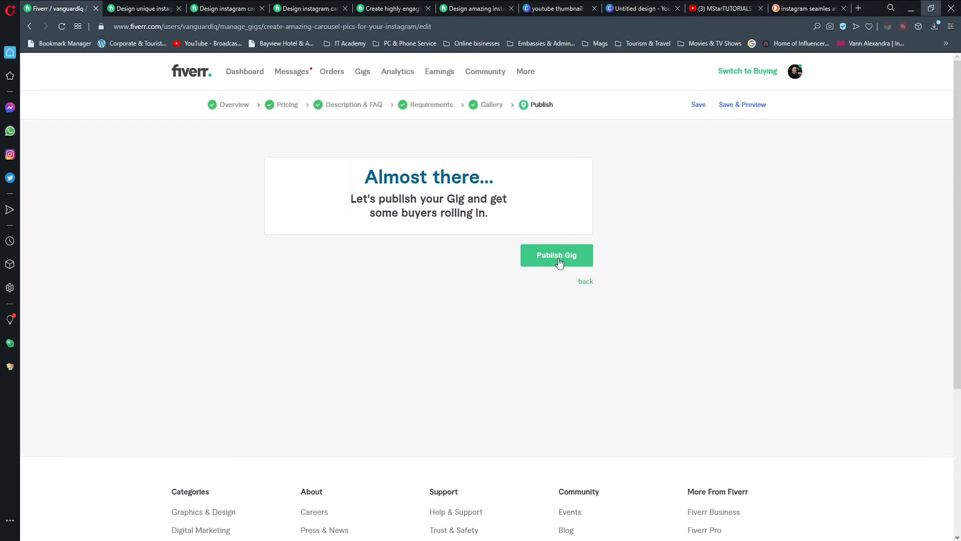
{"action": "left_click", "coordinate": [555, 255]}
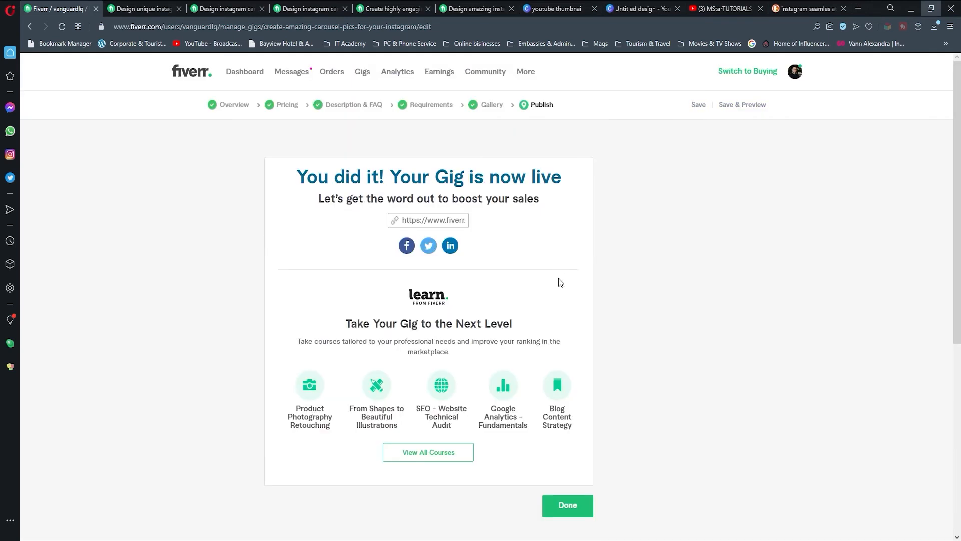
- Open the live gig page from its share link in a new tab
{"action": "left_click", "coordinate": [435, 221]}
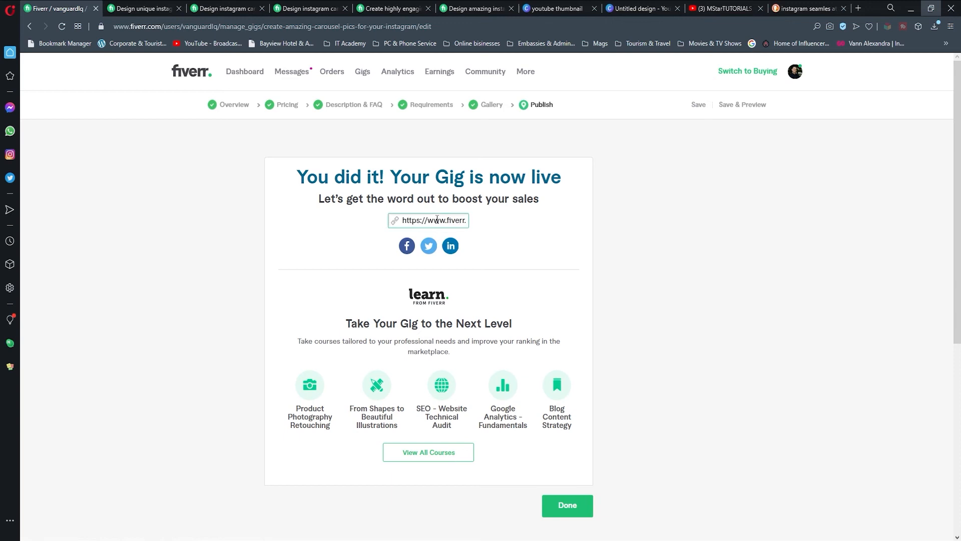
{"action": "mouse_move", "coordinate": [429, 247]}
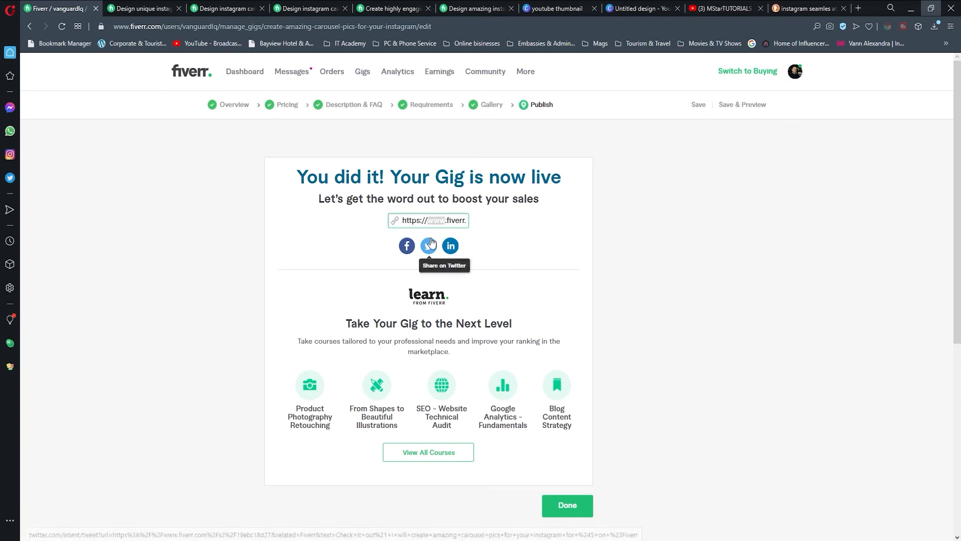
{"action": "right_click", "coordinate": [427, 220]}
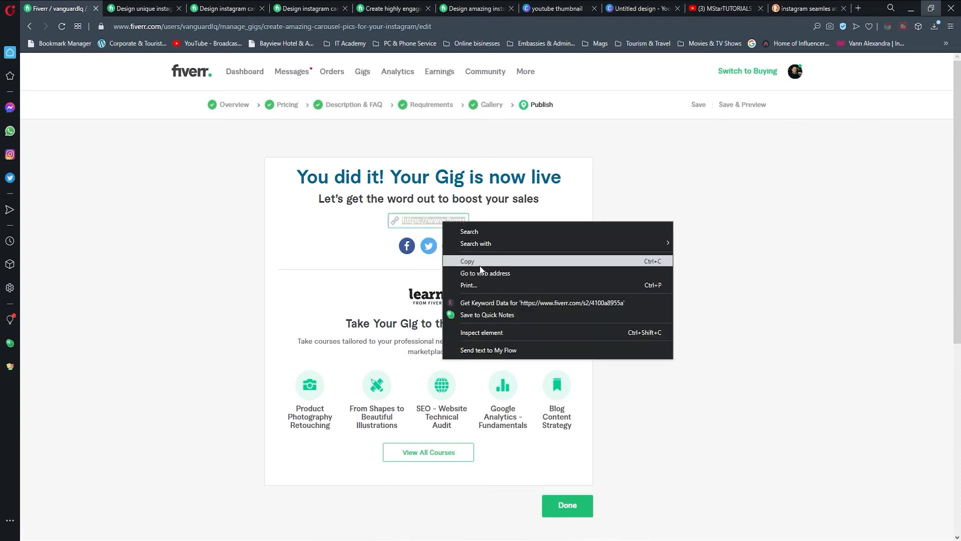
{"action": "left_click", "coordinate": [143, 8]}
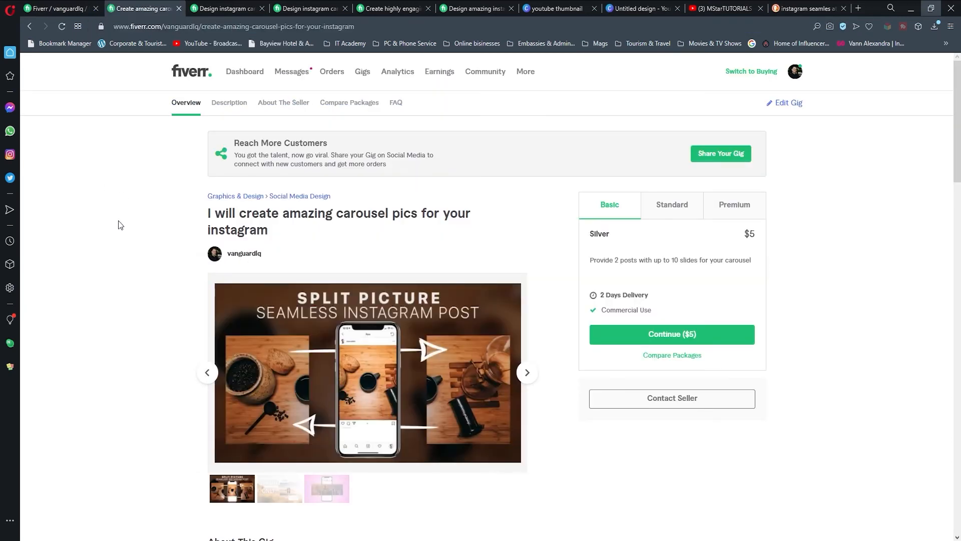
{"action": "scroll", "scroll_direction": "down", "scroll_amount": 3}
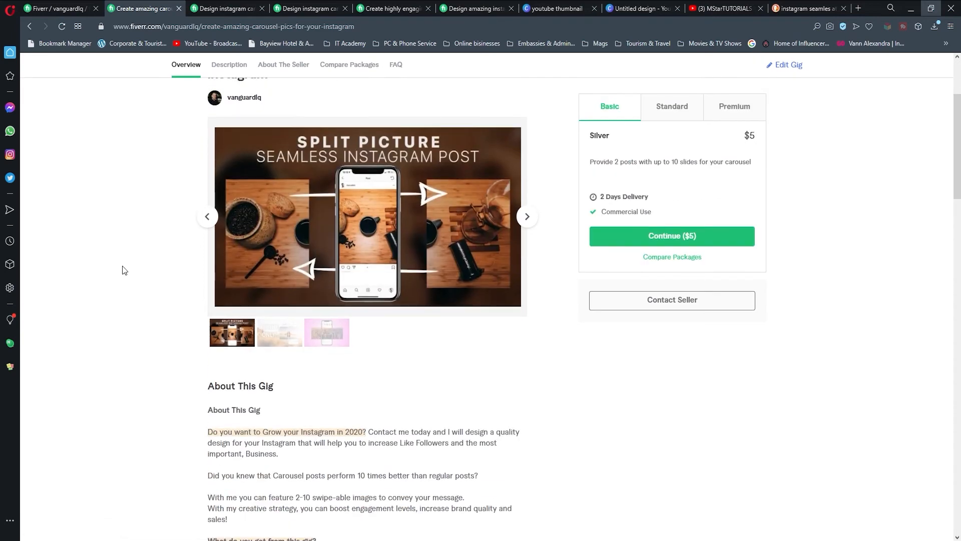
{"action": "left_click", "coordinate": [367, 217]}
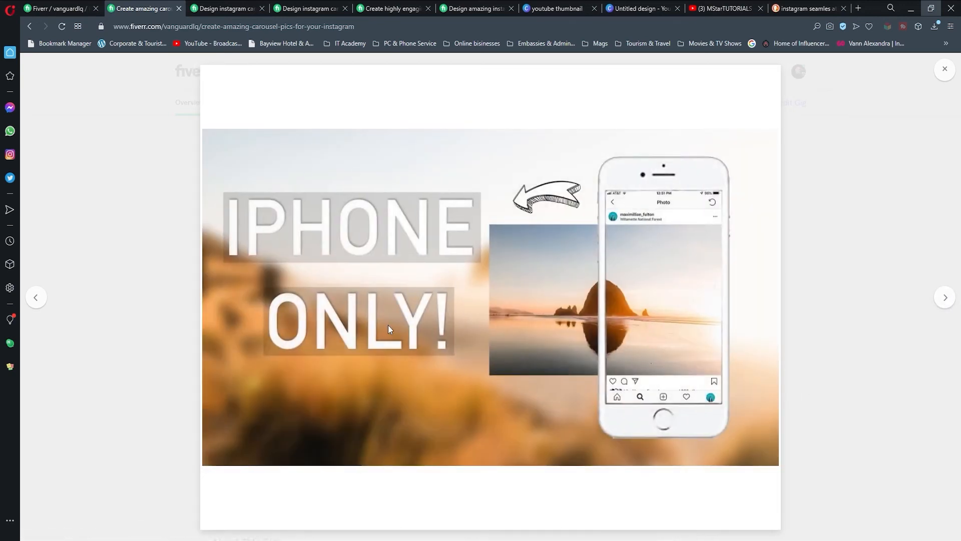
{"action": "left_click", "coordinate": [944, 297]}
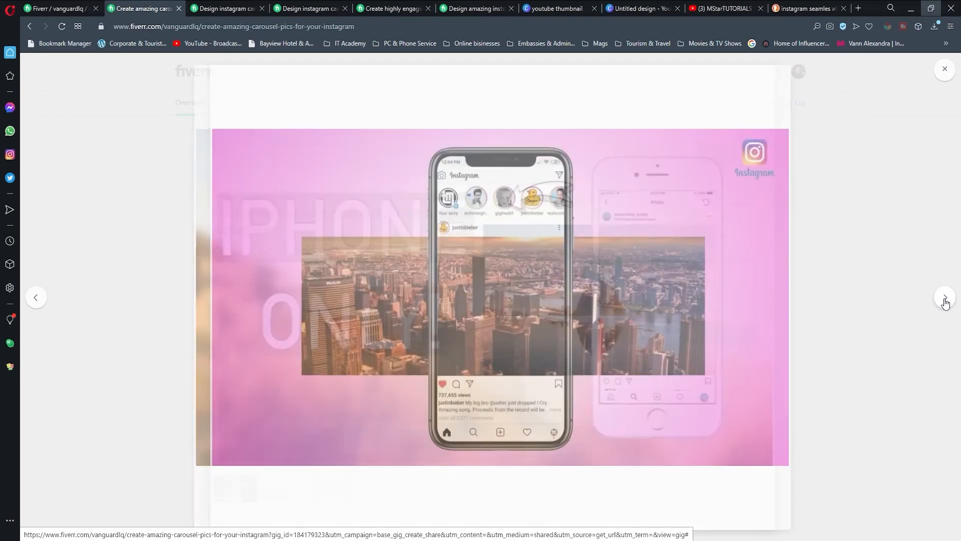
{"action": "left_click", "coordinate": [944, 297]}
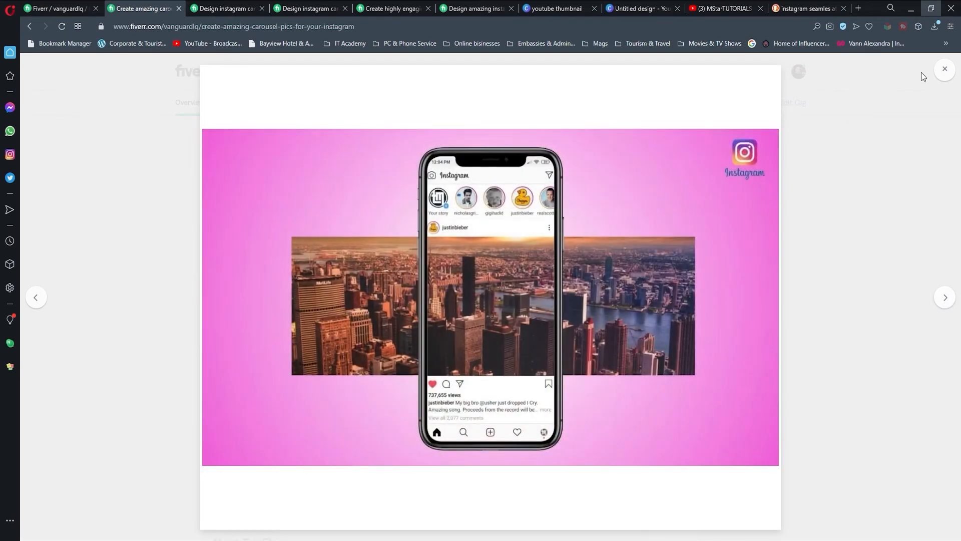
{"action": "left_click", "coordinate": [944, 68]}
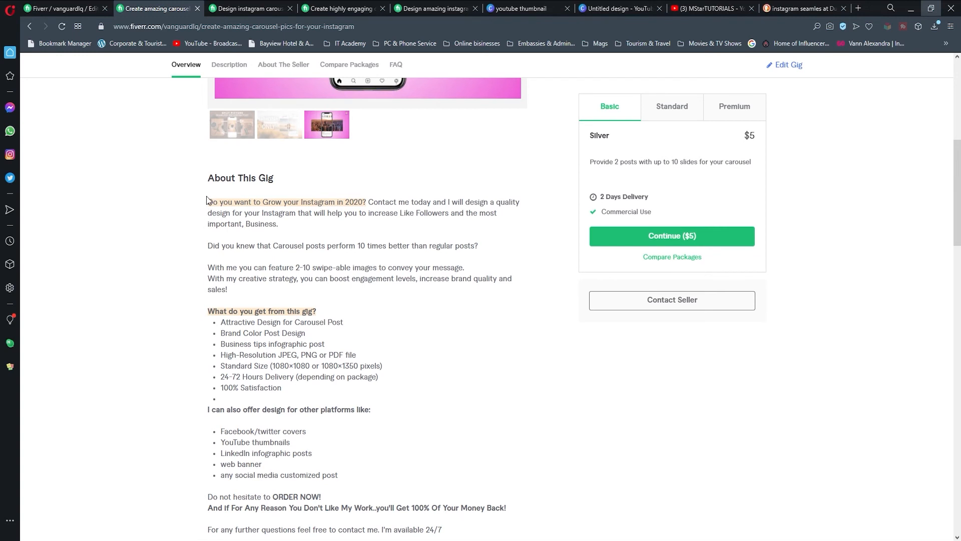
{"action": "mouse_move", "coordinate": [265, 202]}
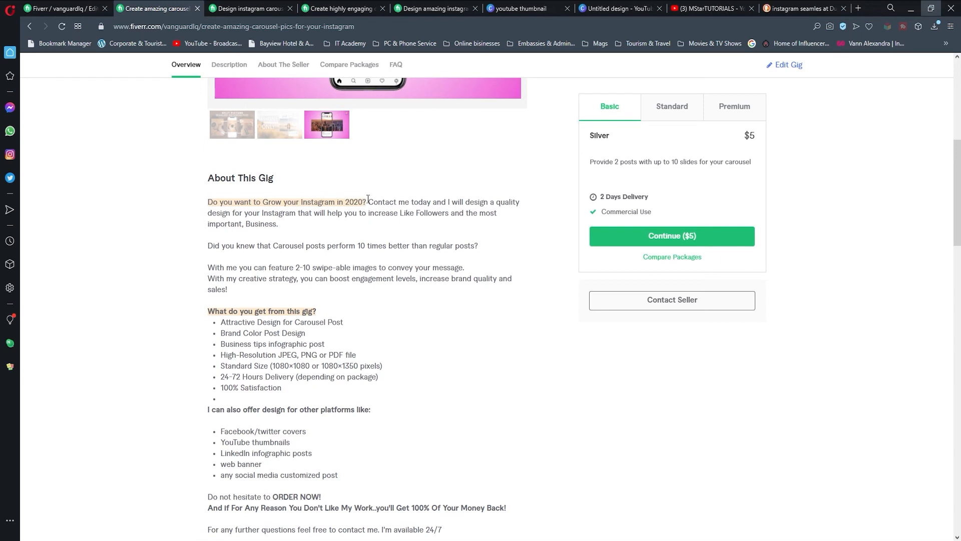
{"action": "left_click_drag", "start_coordinate": [366, 201], "coordinate": [404, 212]}
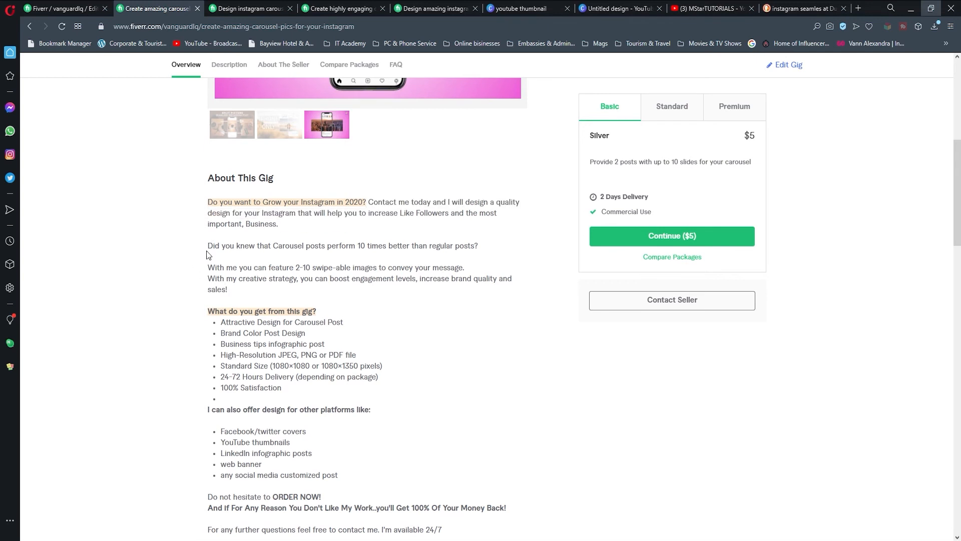
{"action": "left_click_drag", "start_coordinate": [208, 245], "coordinate": [264, 246]}
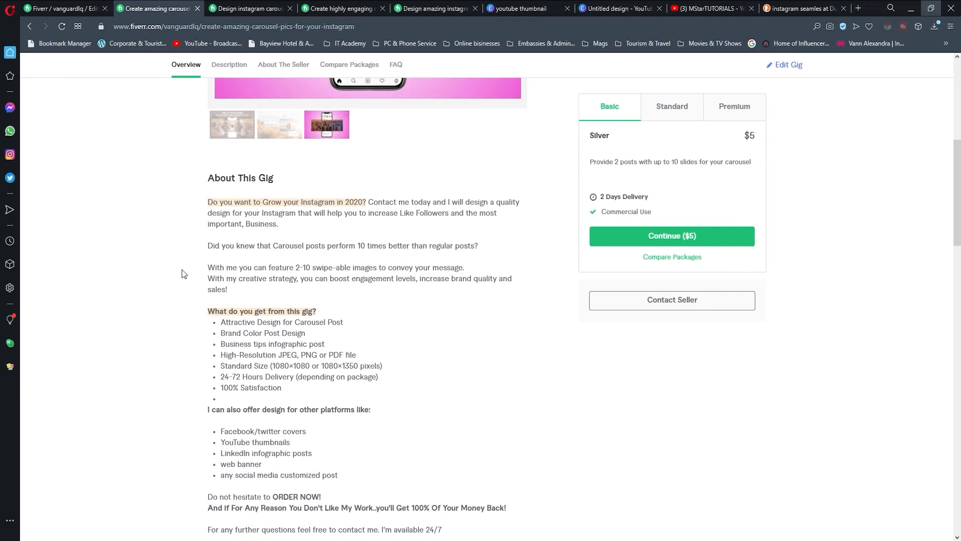
{"action": "mouse_move", "coordinate": [439, 265]}
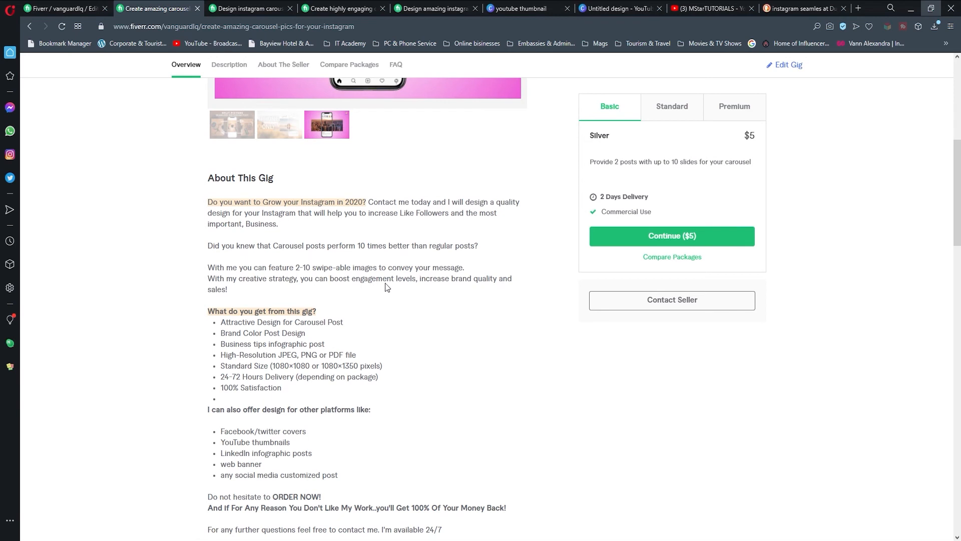
{"action": "mouse_move", "coordinate": [369, 256]}
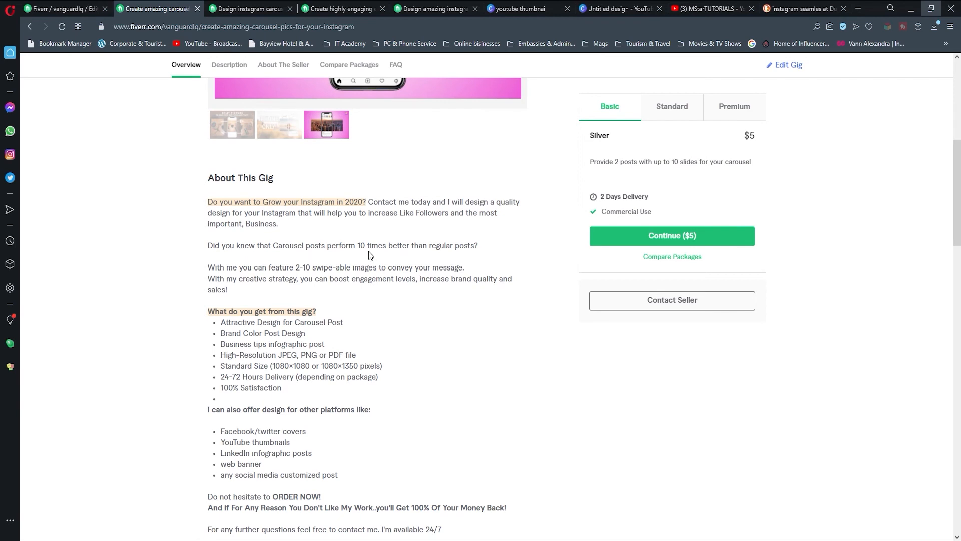
{"action": "mouse_move", "coordinate": [367, 255]}
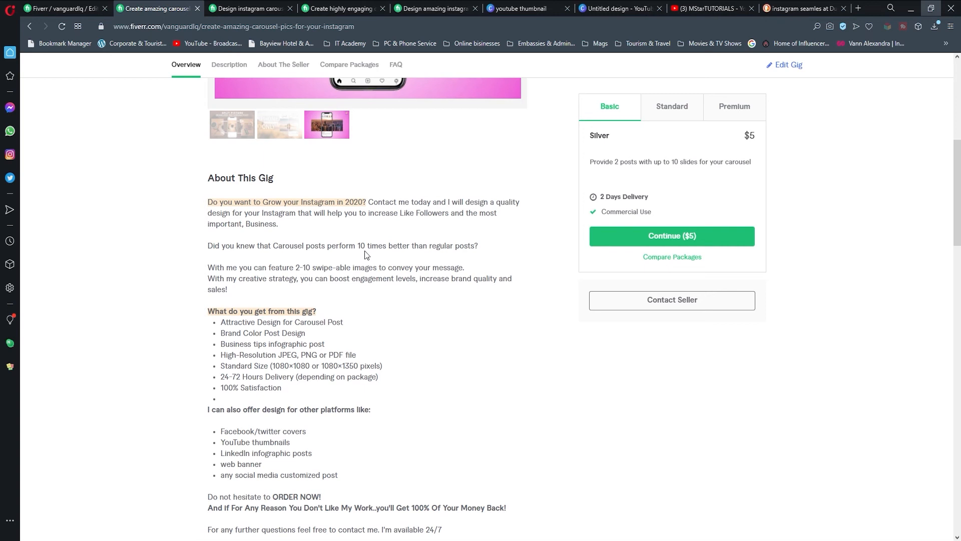
{"action": "mouse_move", "coordinate": [361, 278]}
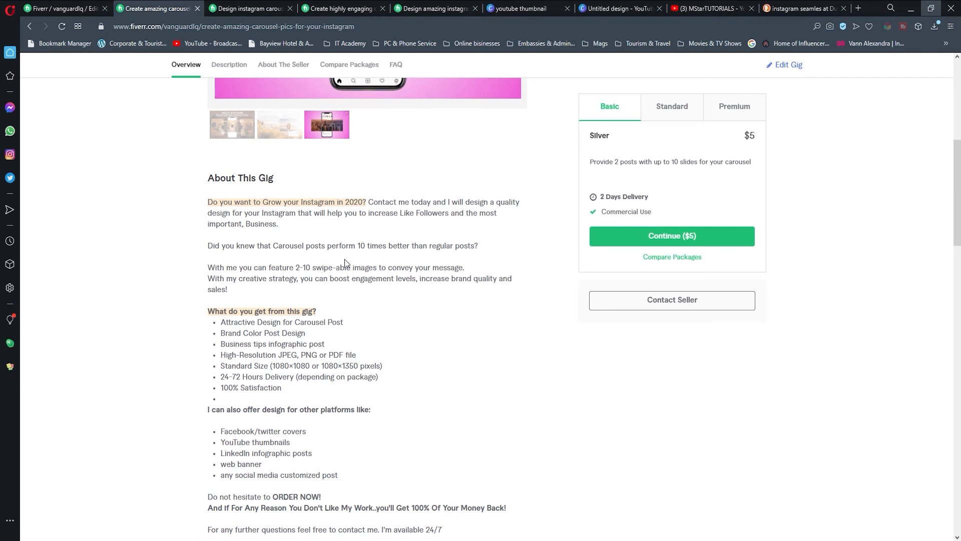
{"action": "mouse_move", "coordinate": [348, 263]}
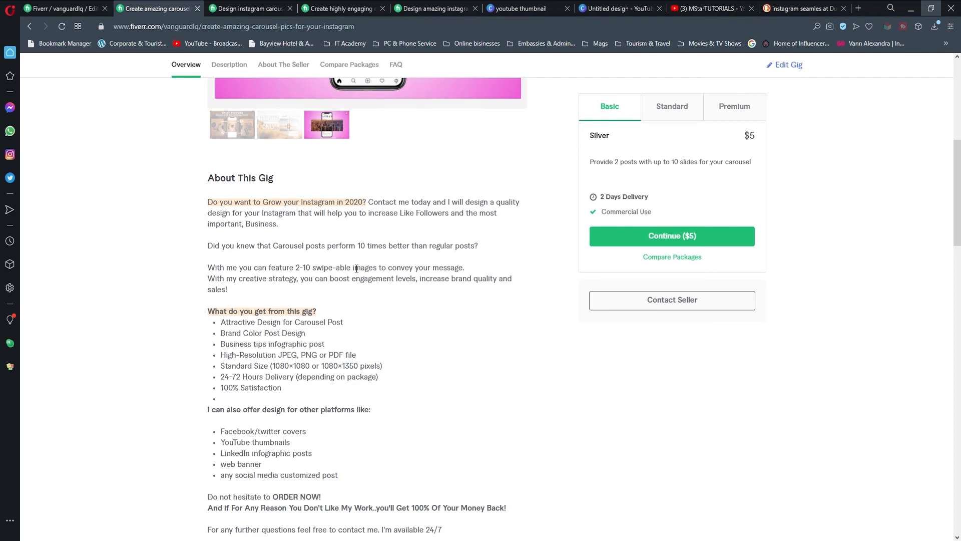
{"action": "mouse_move", "coordinate": [300, 277]}
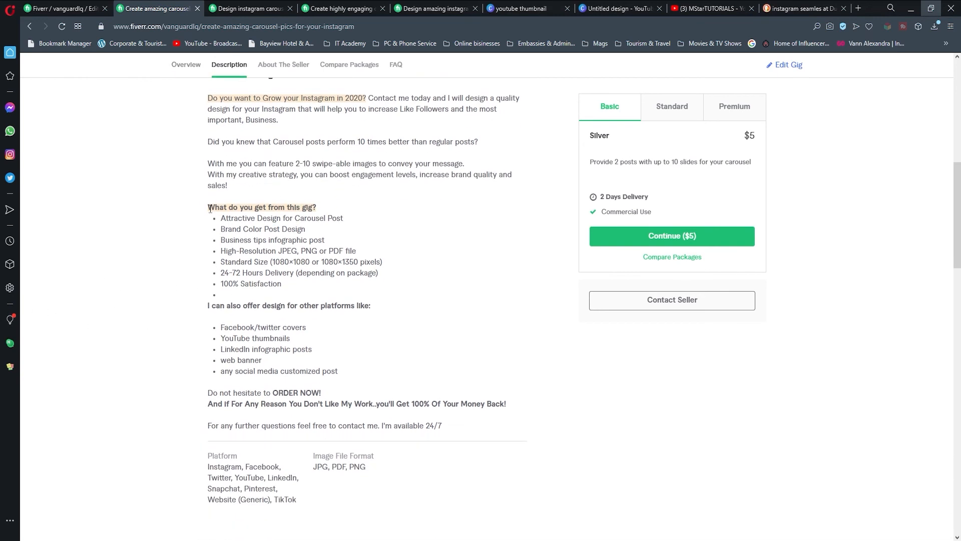
{"action": "left_click_drag", "start_coordinate": [208, 206], "coordinate": [282, 283]}
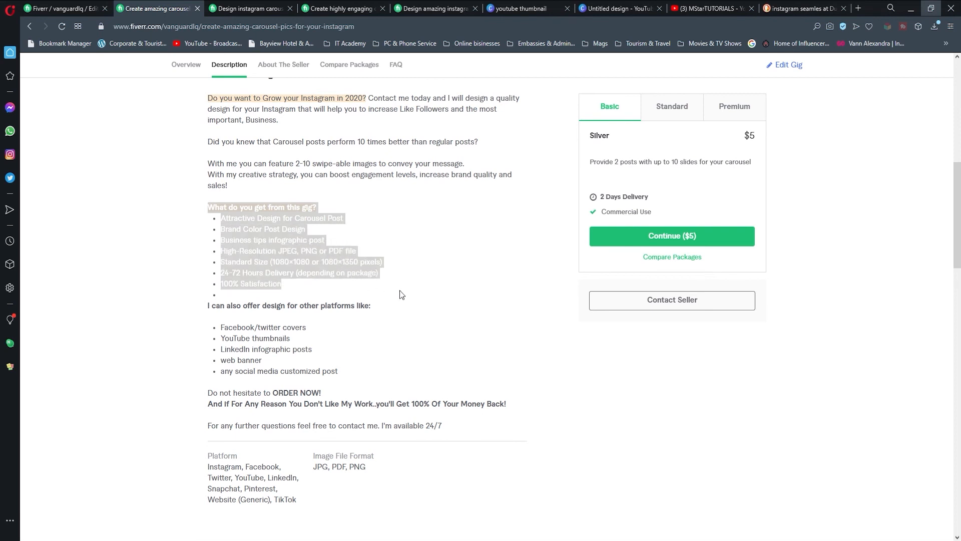
{"action": "left_click", "coordinate": [135, 274]}
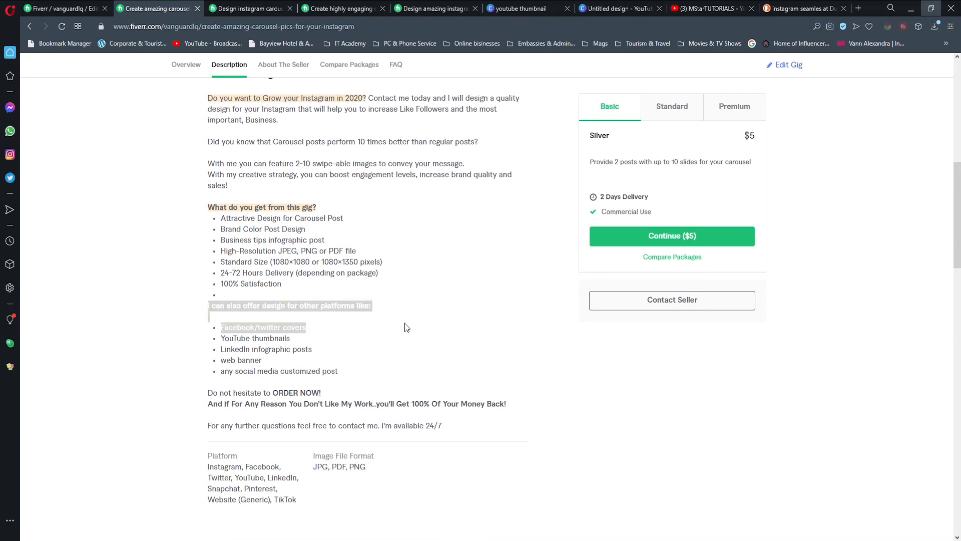
{"action": "scroll", "scroll_direction": "down", "scroll_amount": 3}
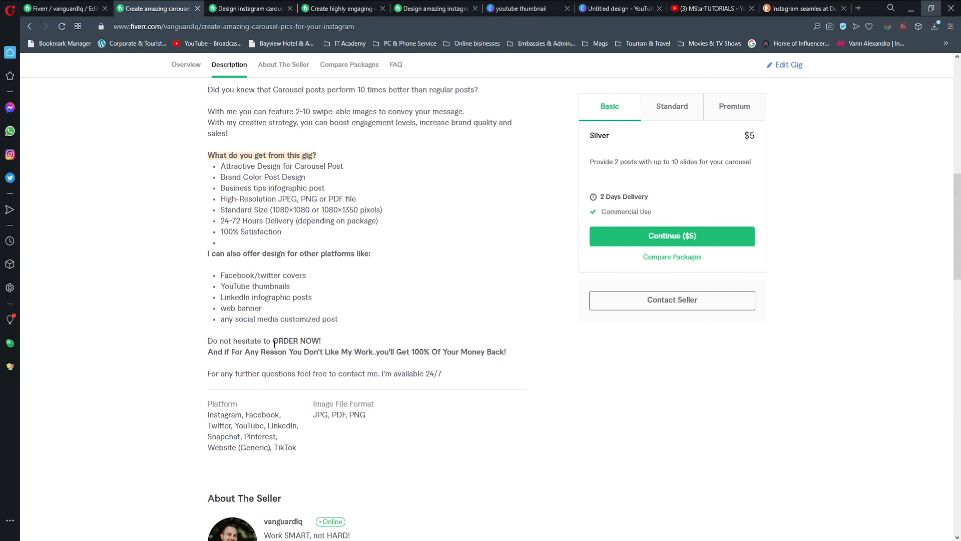
{"action": "double_click", "coordinate": [234, 351]}
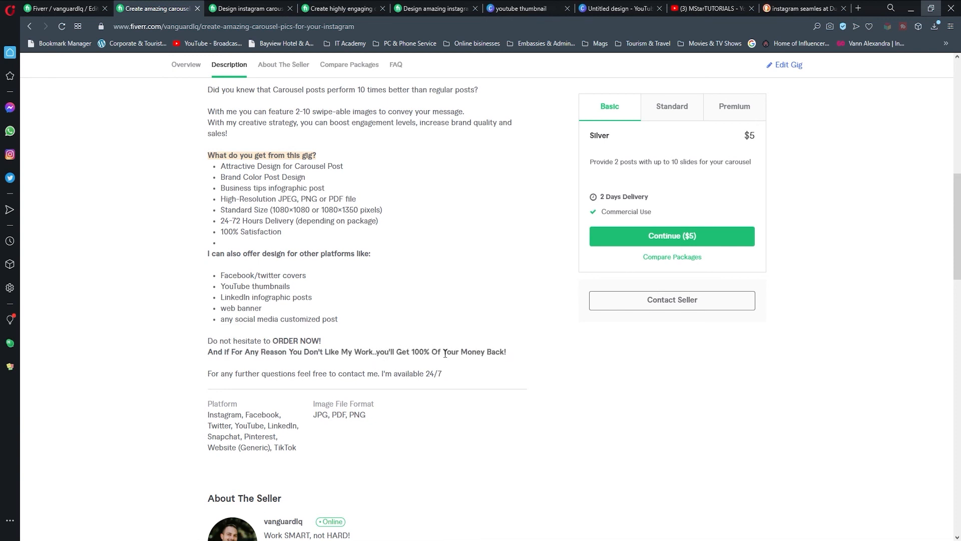
{"action": "mouse_move", "coordinate": [293, 343]}
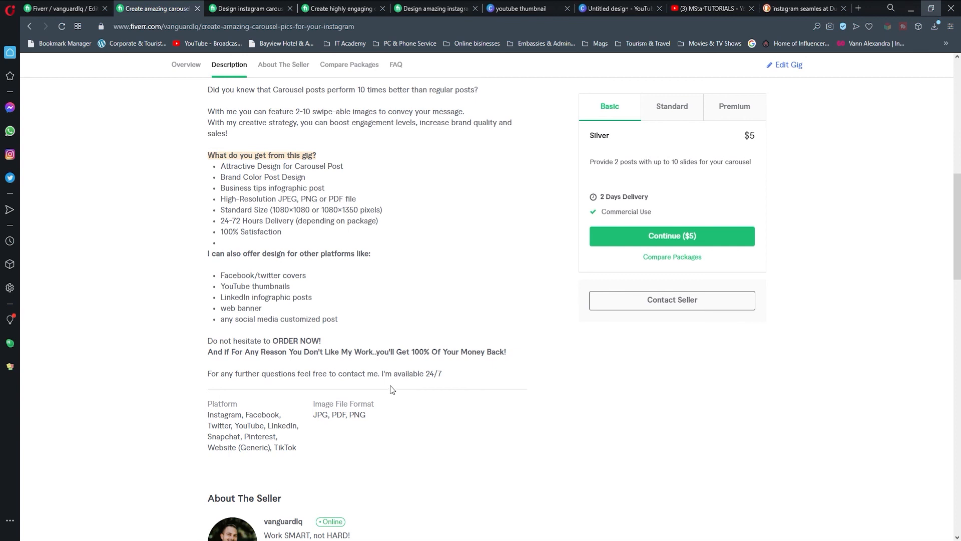
{"action": "mouse_move", "coordinate": [203, 367]}
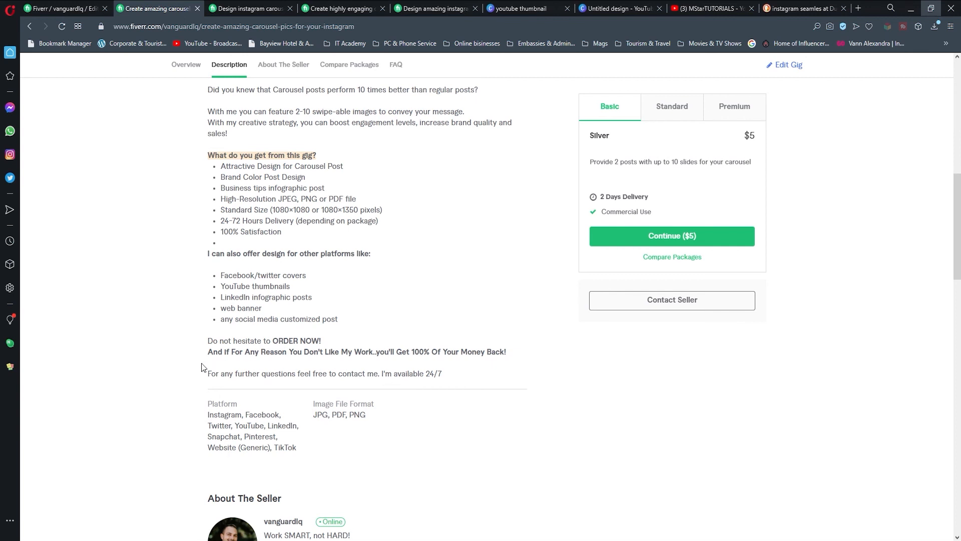
{"action": "left_click_drag", "start_coordinate": [208, 374], "coordinate": [440, 373]}
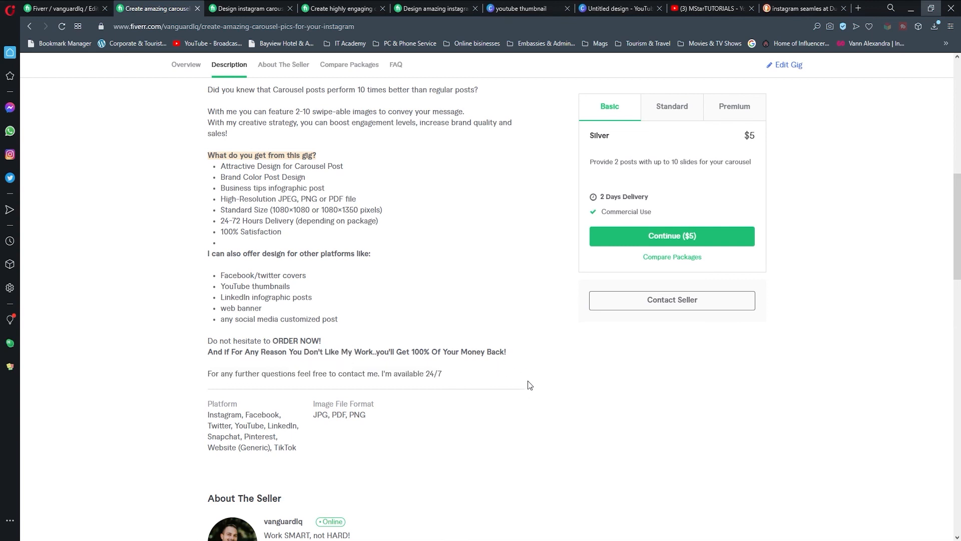
{"action": "mouse_move", "coordinate": [442, 430]}
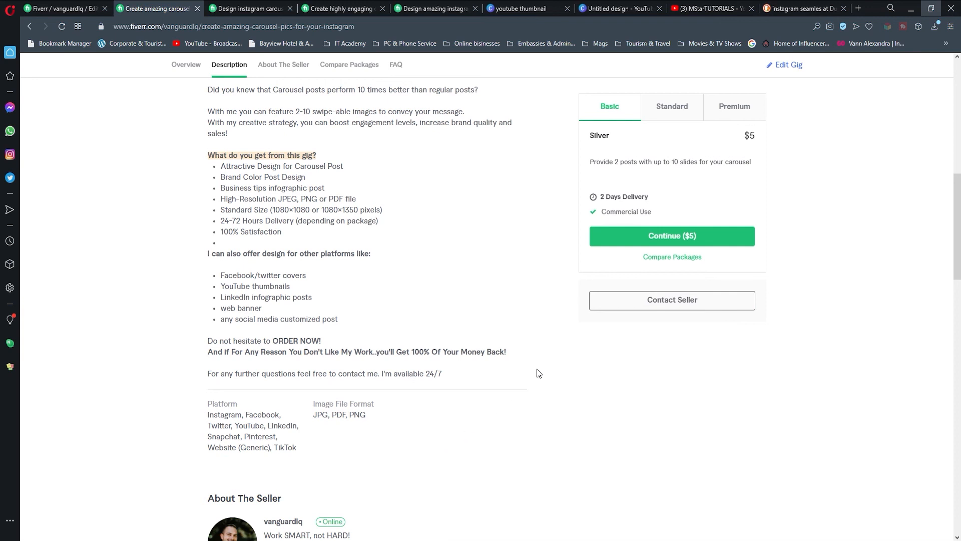
{"action": "mouse_move", "coordinate": [534, 368]}
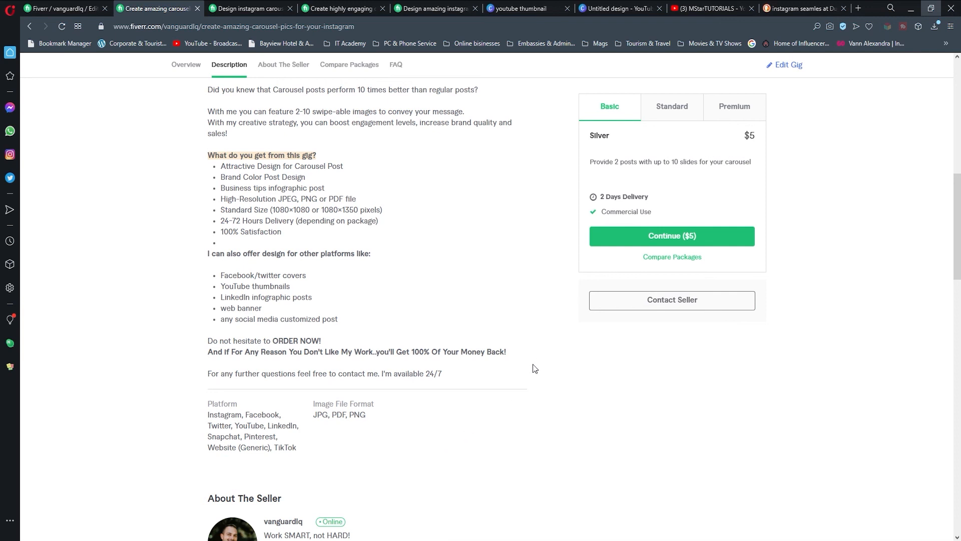
{"action": "mouse_move", "coordinate": [563, 329]}
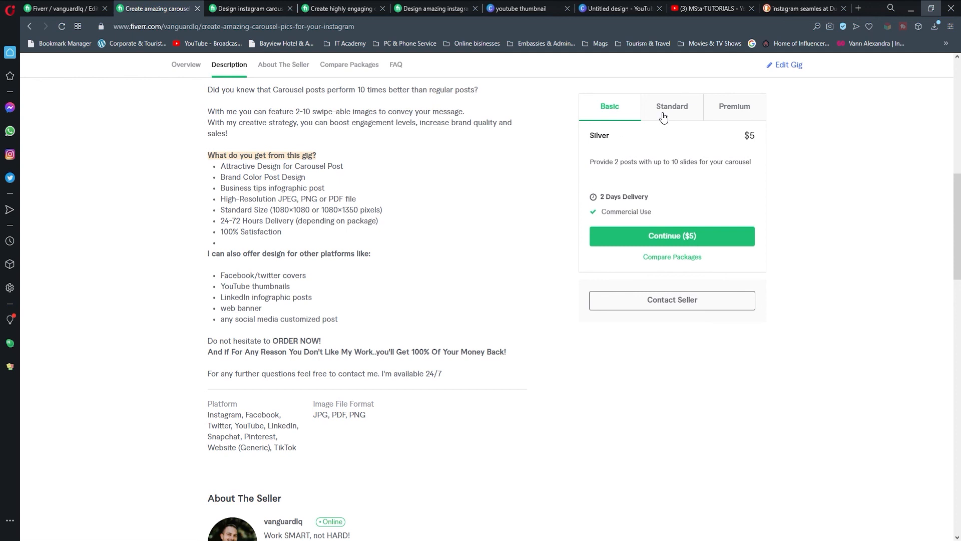
{"action": "left_click", "coordinate": [734, 106]}
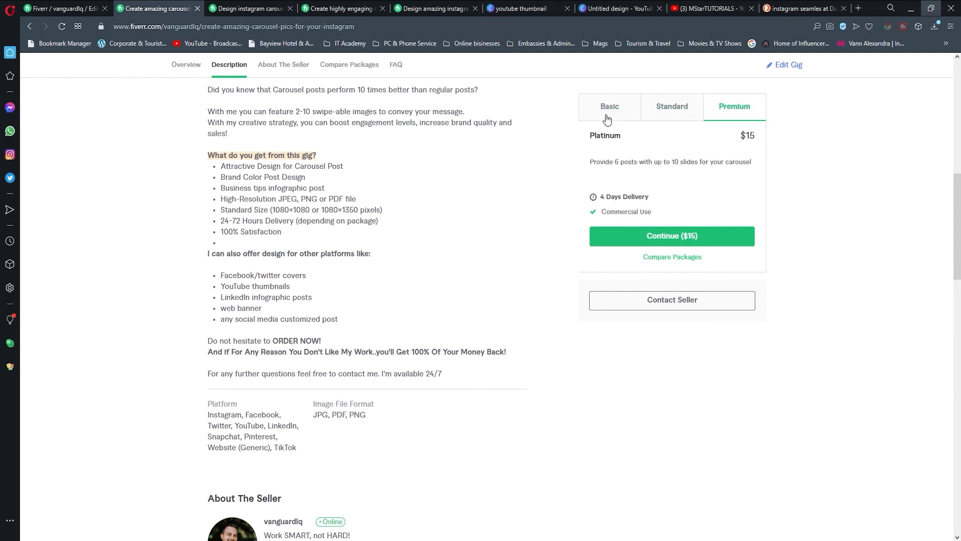
{"action": "left_click", "coordinate": [609, 106]}
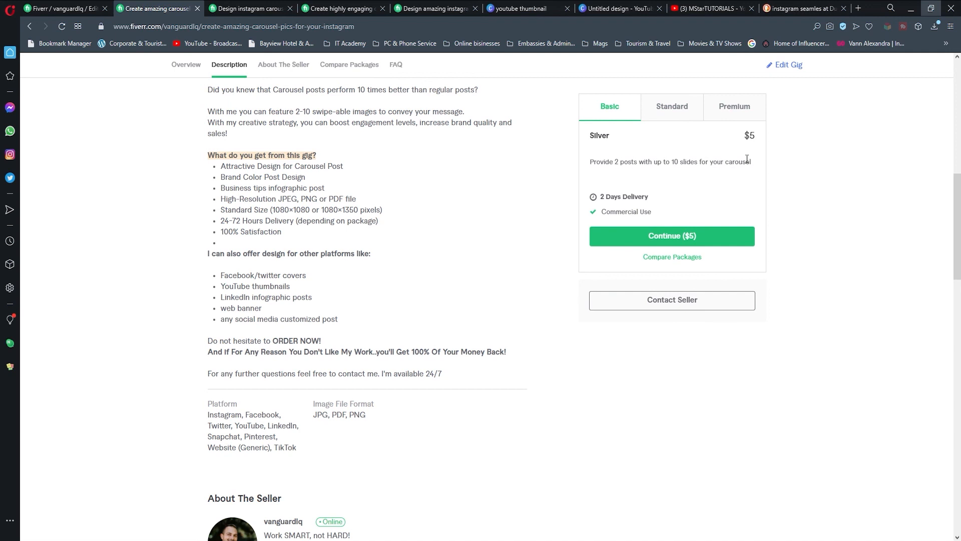
{"action": "left_click", "coordinate": [733, 106]}
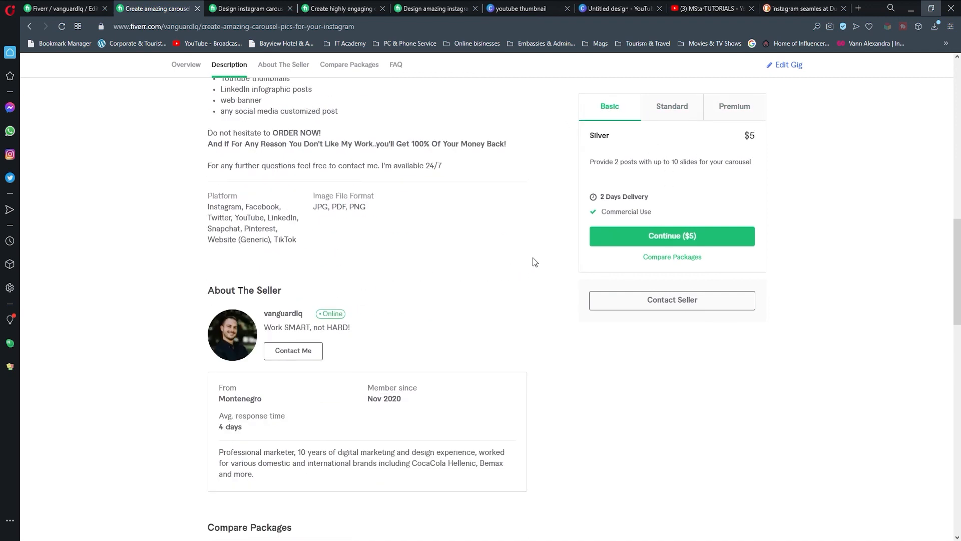
{"action": "scroll", "scroll_direction": "down", "scroll_amount": 3}
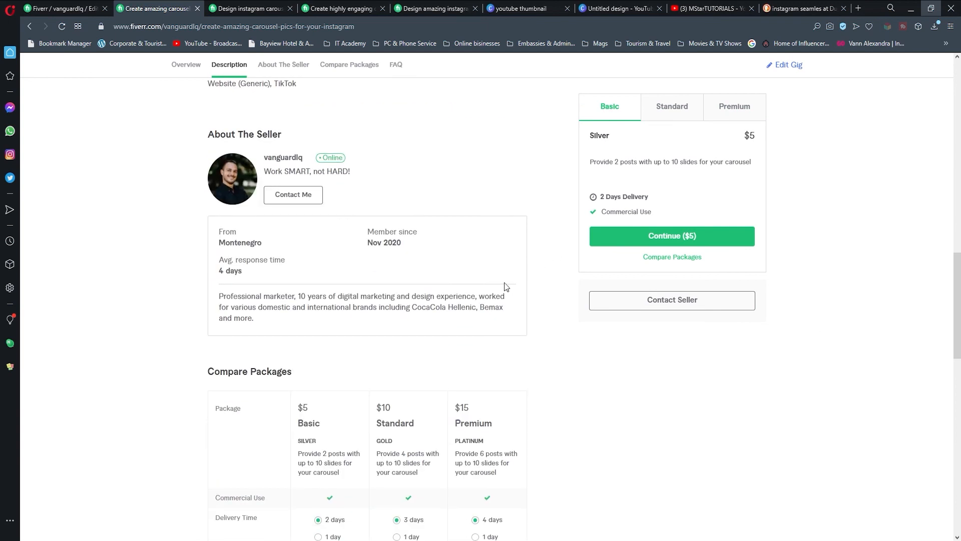
{"action": "scroll", "scroll_direction": "down", "scroll_amount": 3}
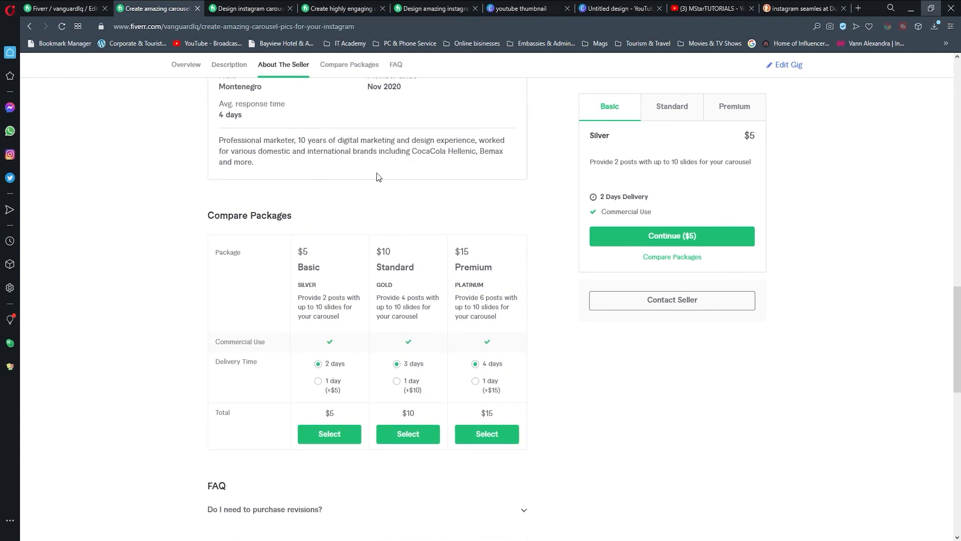
{"action": "scroll", "scroll_direction": "down", "scroll_amount": 3}
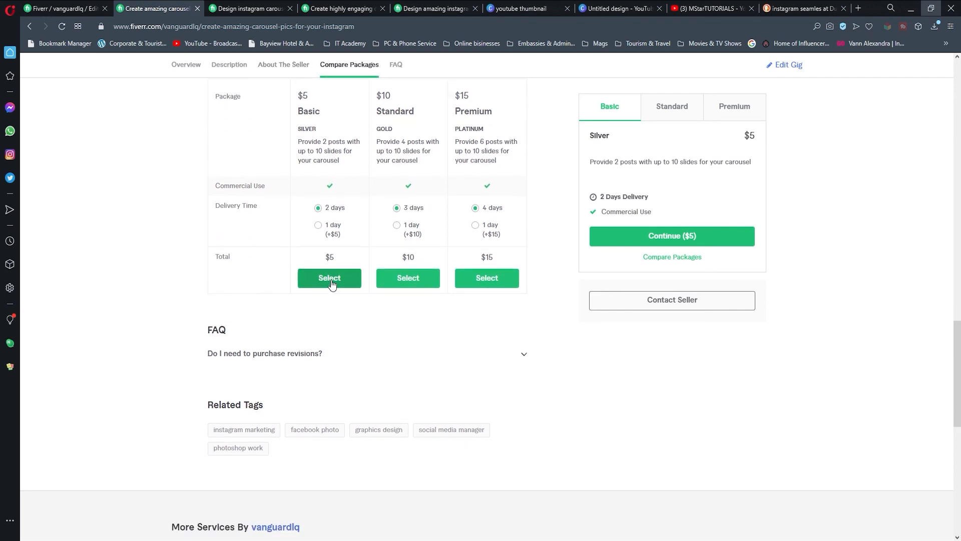
{"action": "left_click", "coordinate": [284, 64]}
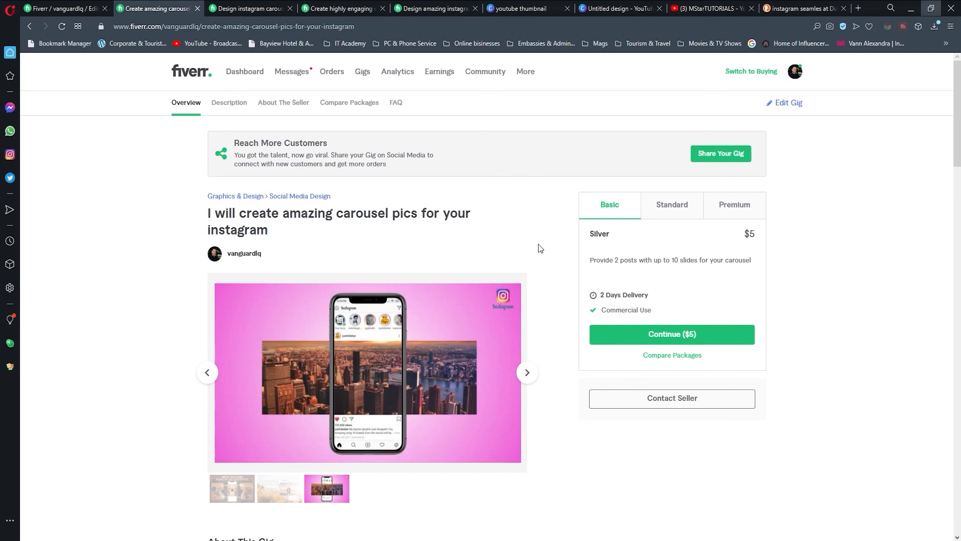
{"action": "mouse_move", "coordinate": [541, 239]}
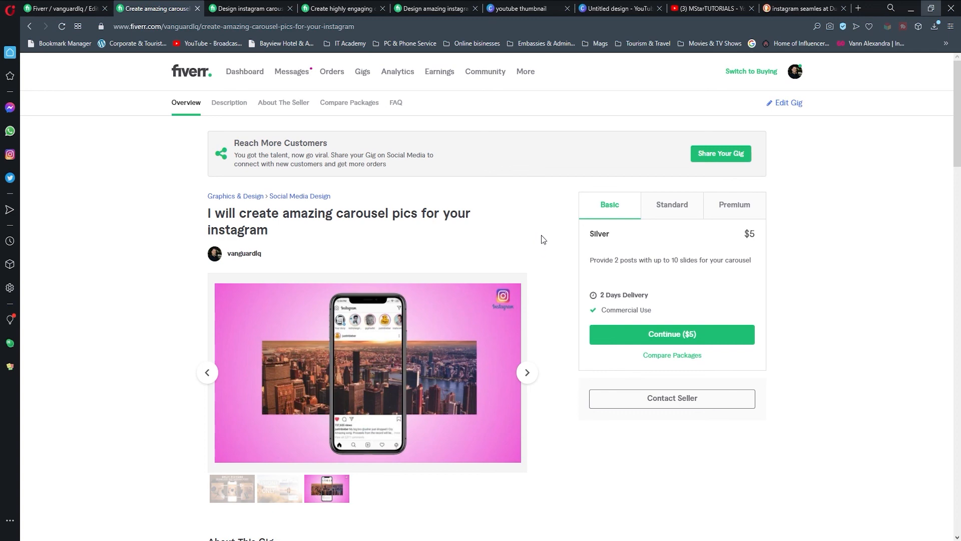
- Switch to the MStarTUTORIALS YouTube channel tab and view its subscribe animation
{"action": "left_click", "coordinate": [699, 9]}
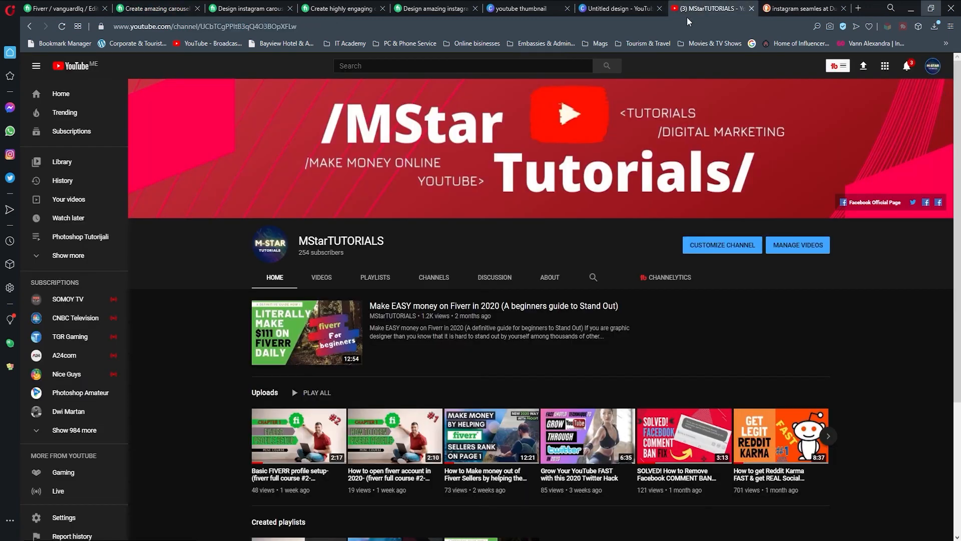
{"action": "scroll", "scroll_direction": "down", "scroll_amount": 3}
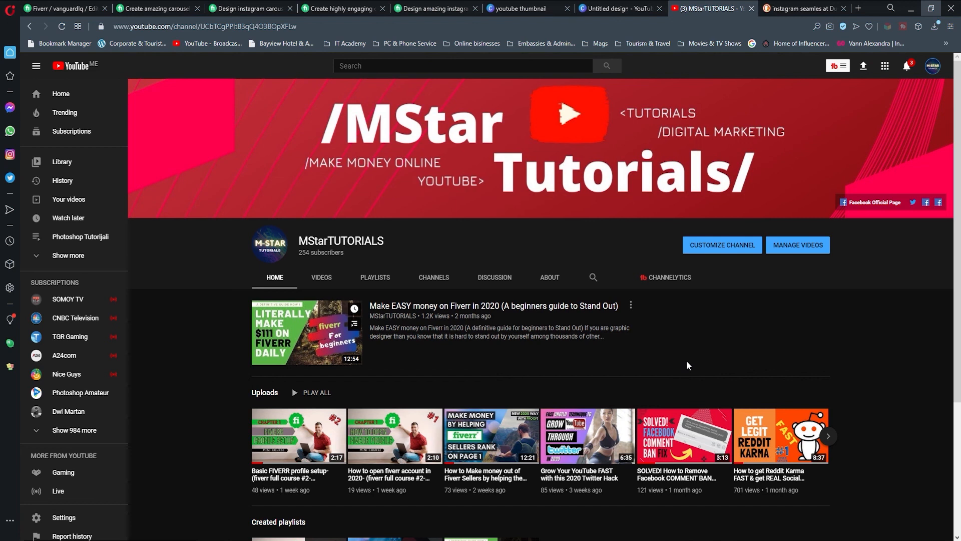
{"action": "mouse_move", "coordinate": [689, 356]}
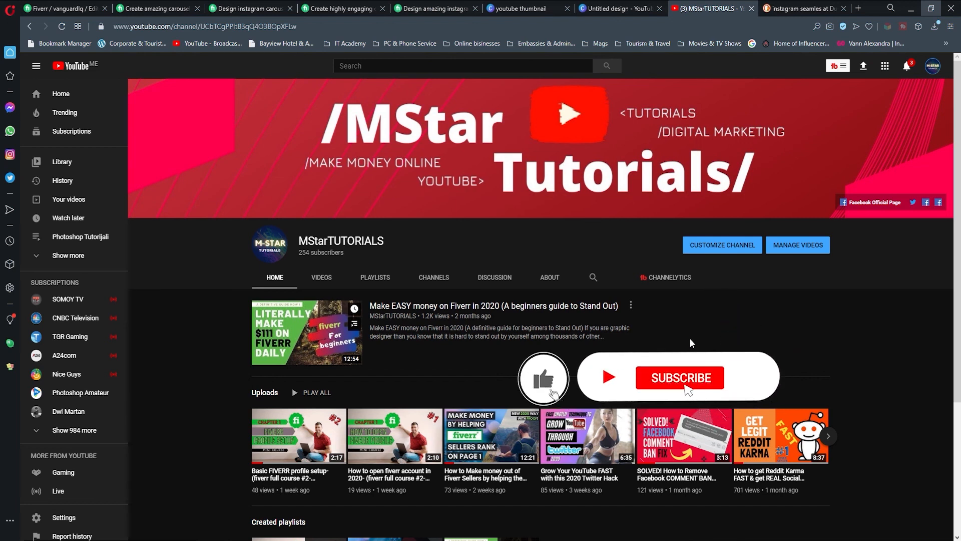
{"action": "left_click", "coordinate": [679, 378]}
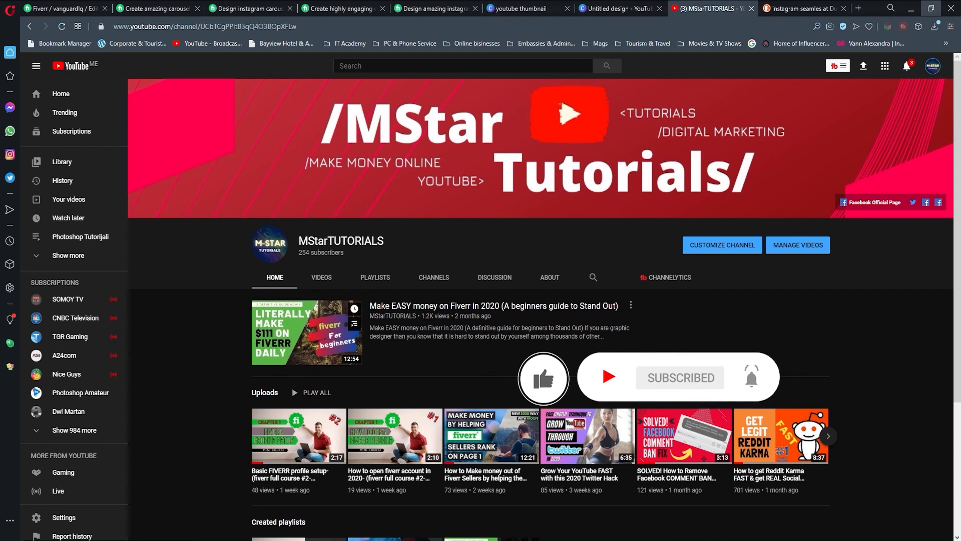